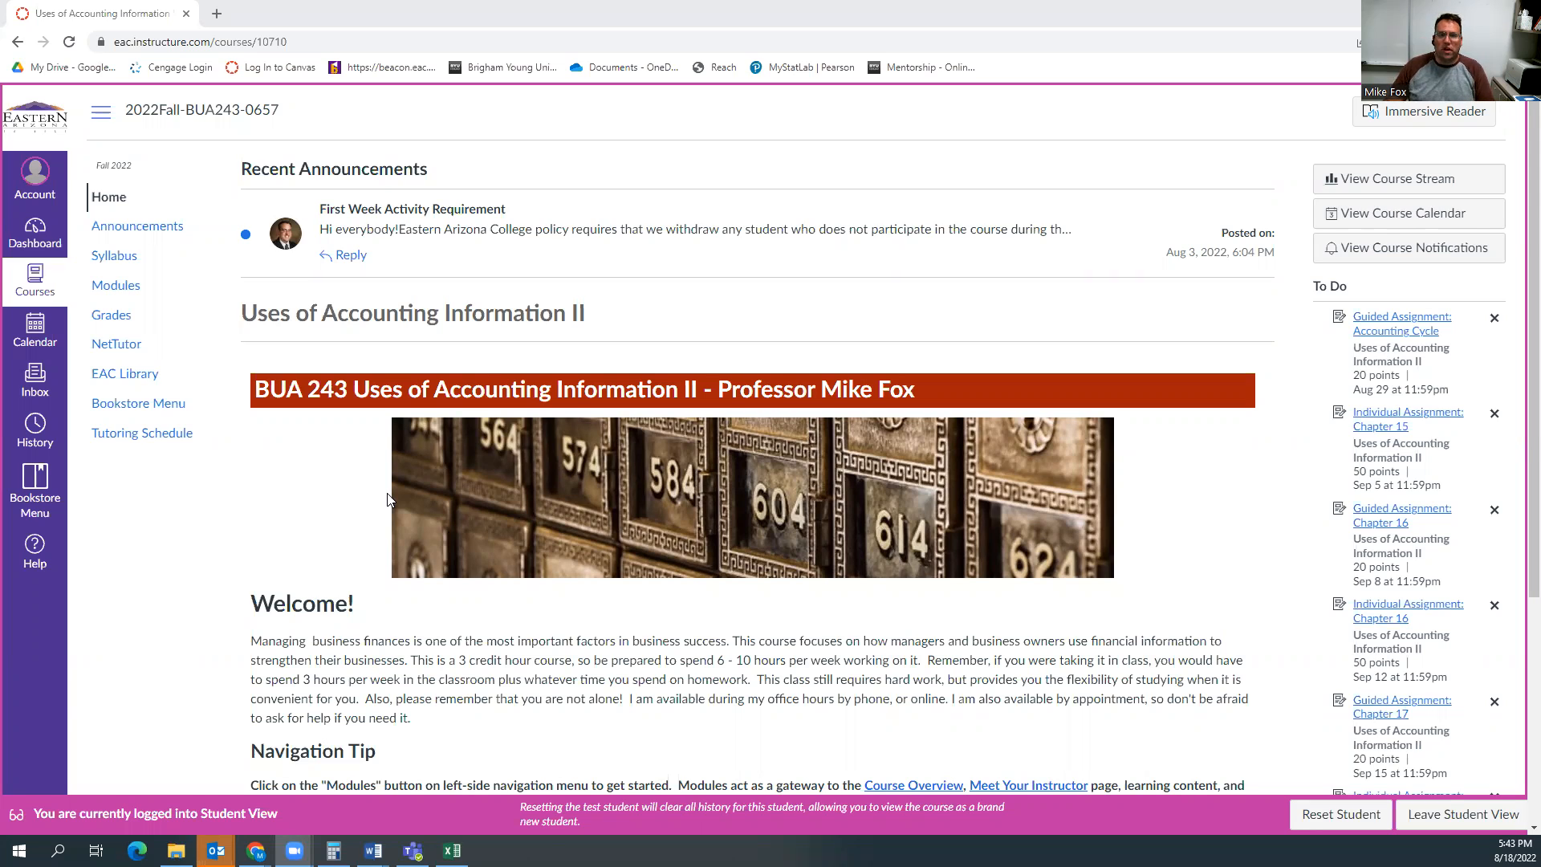
mouse_move(581, 352)
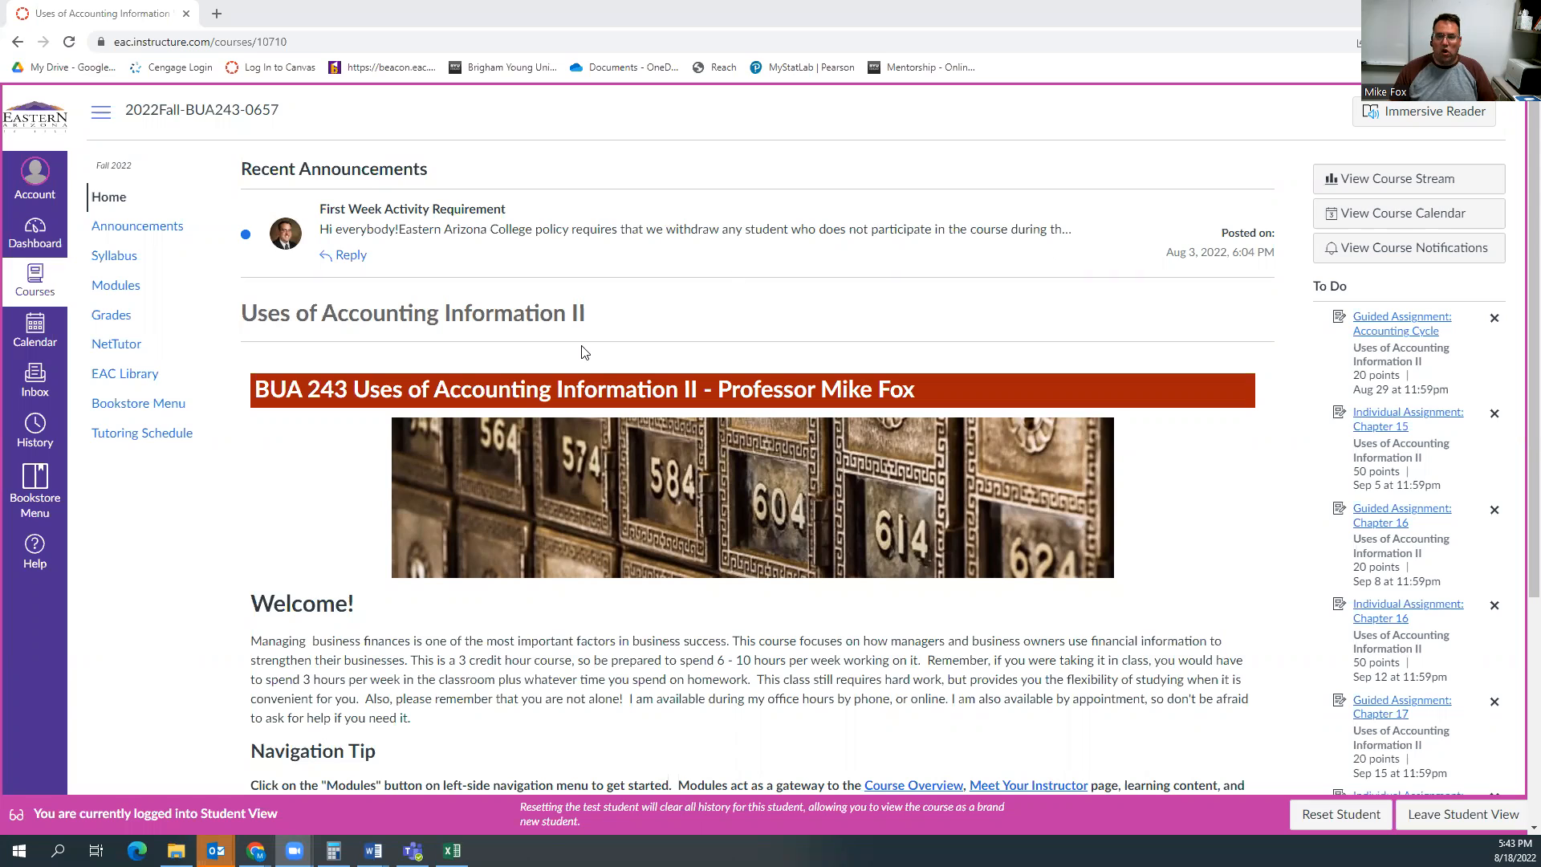
mouse_move(614, 187)
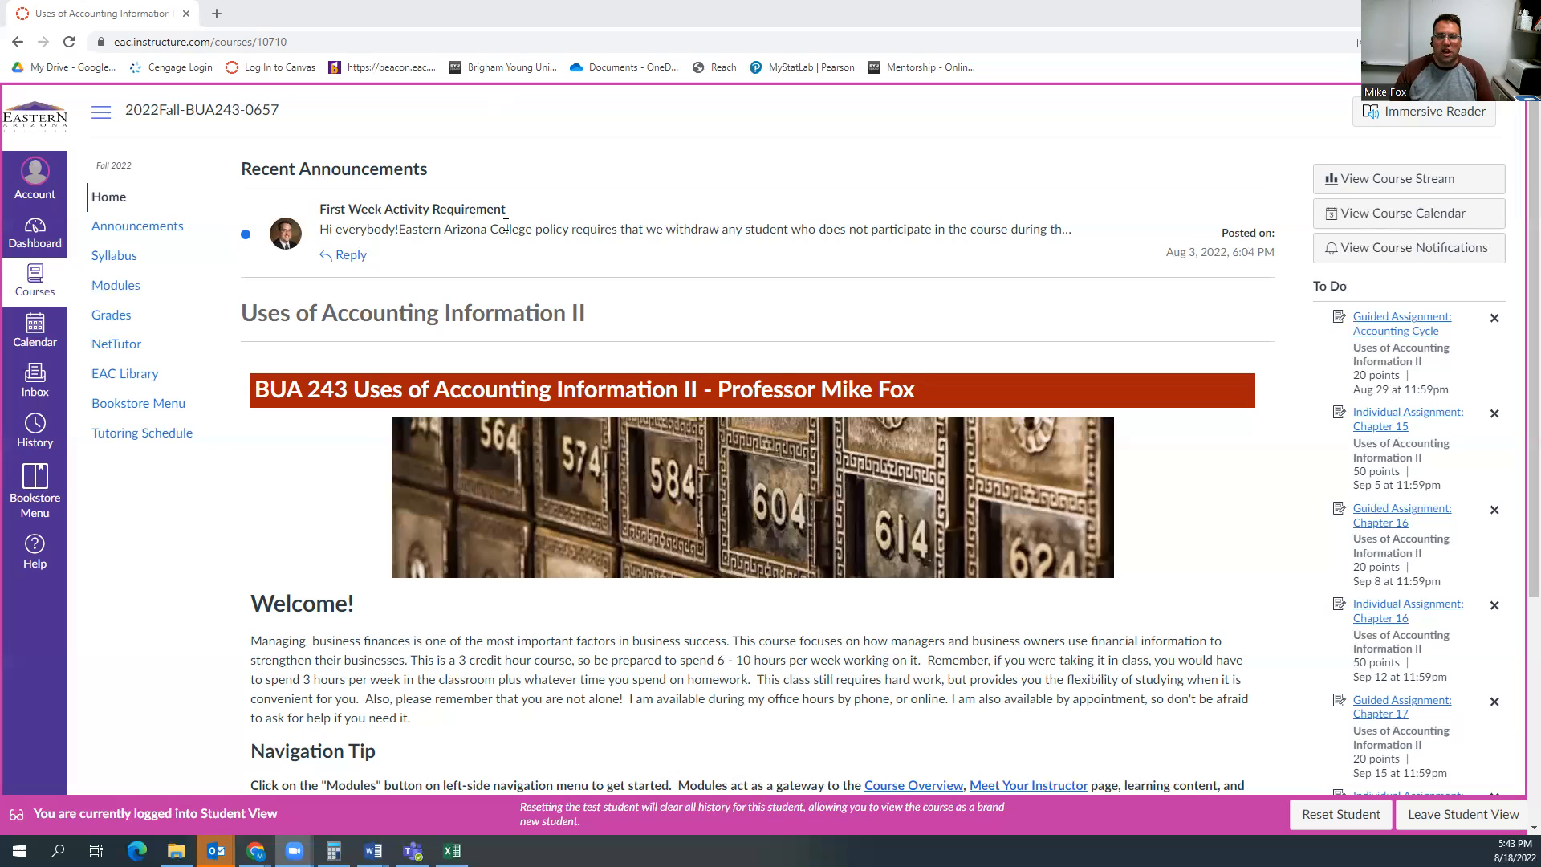
mouse_move(114, 256)
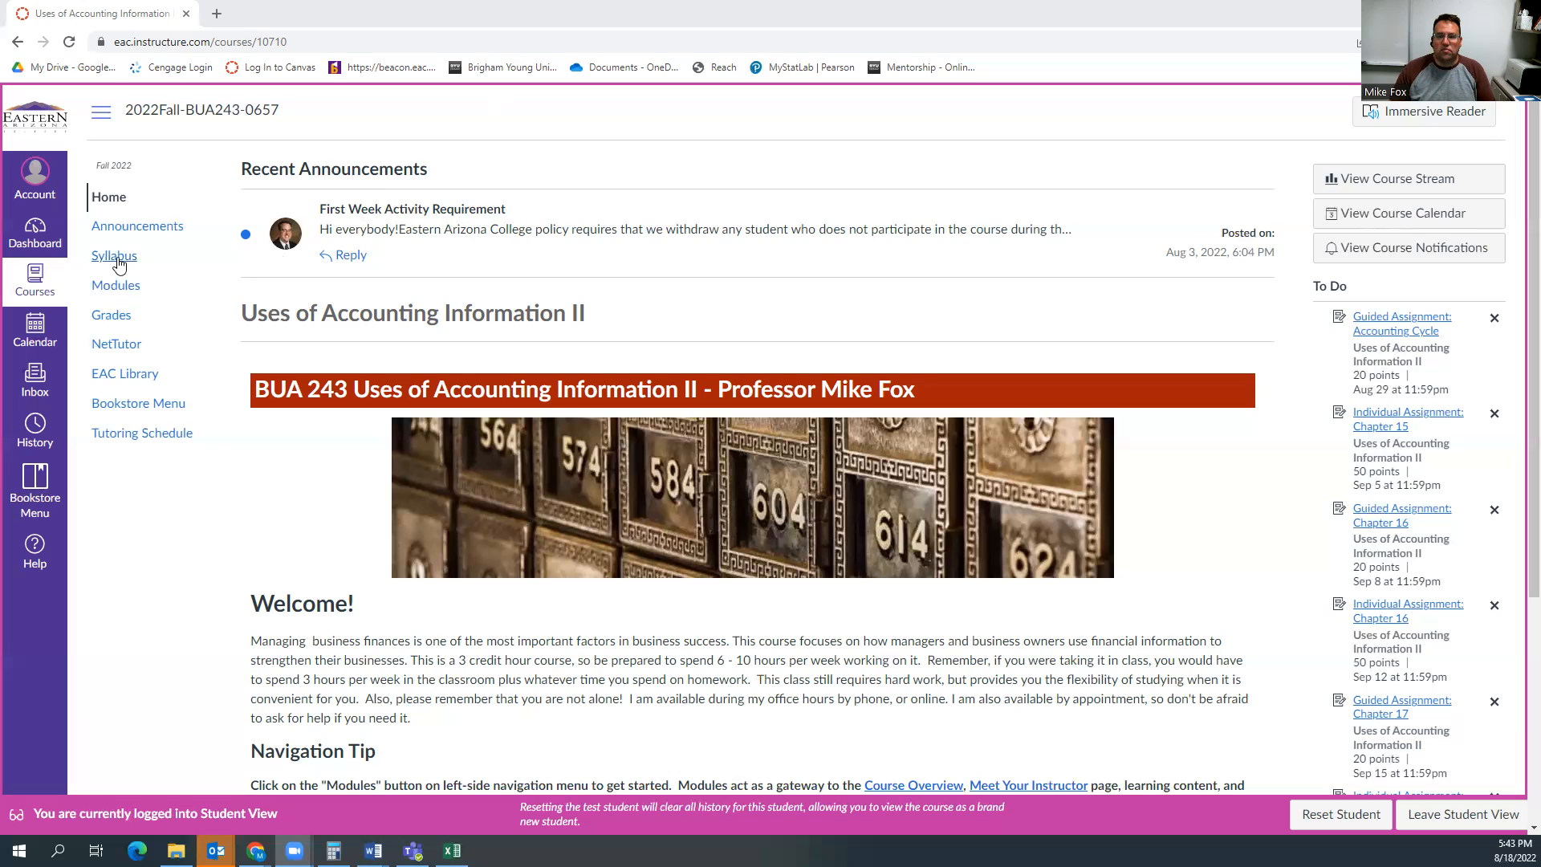
- Open the Syllabus and scroll from instructor details down to the Course Summary of due dates
click(114, 255)
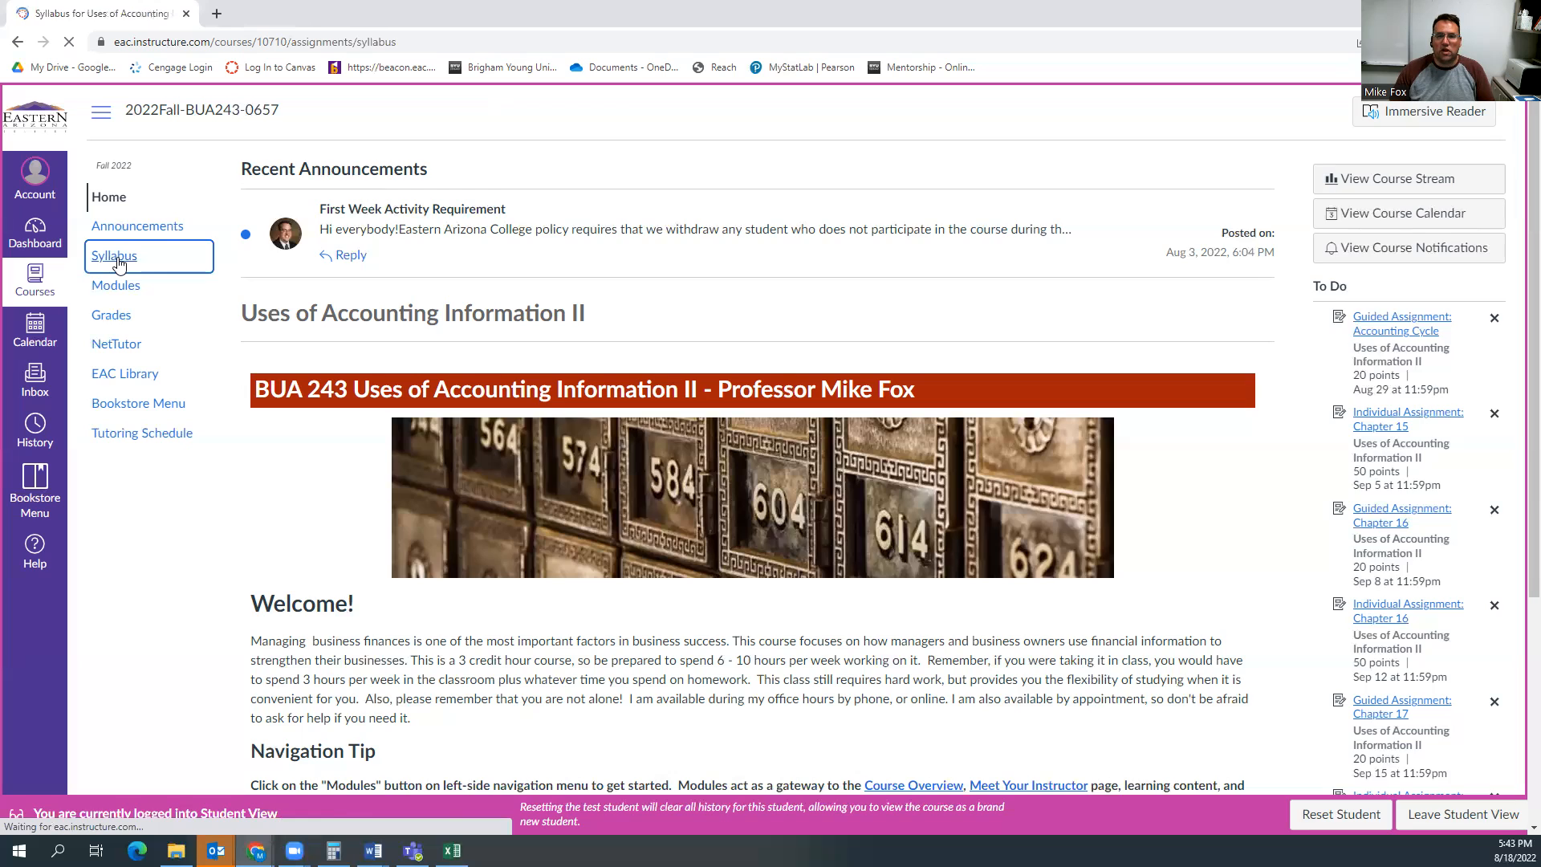
click(114, 255)
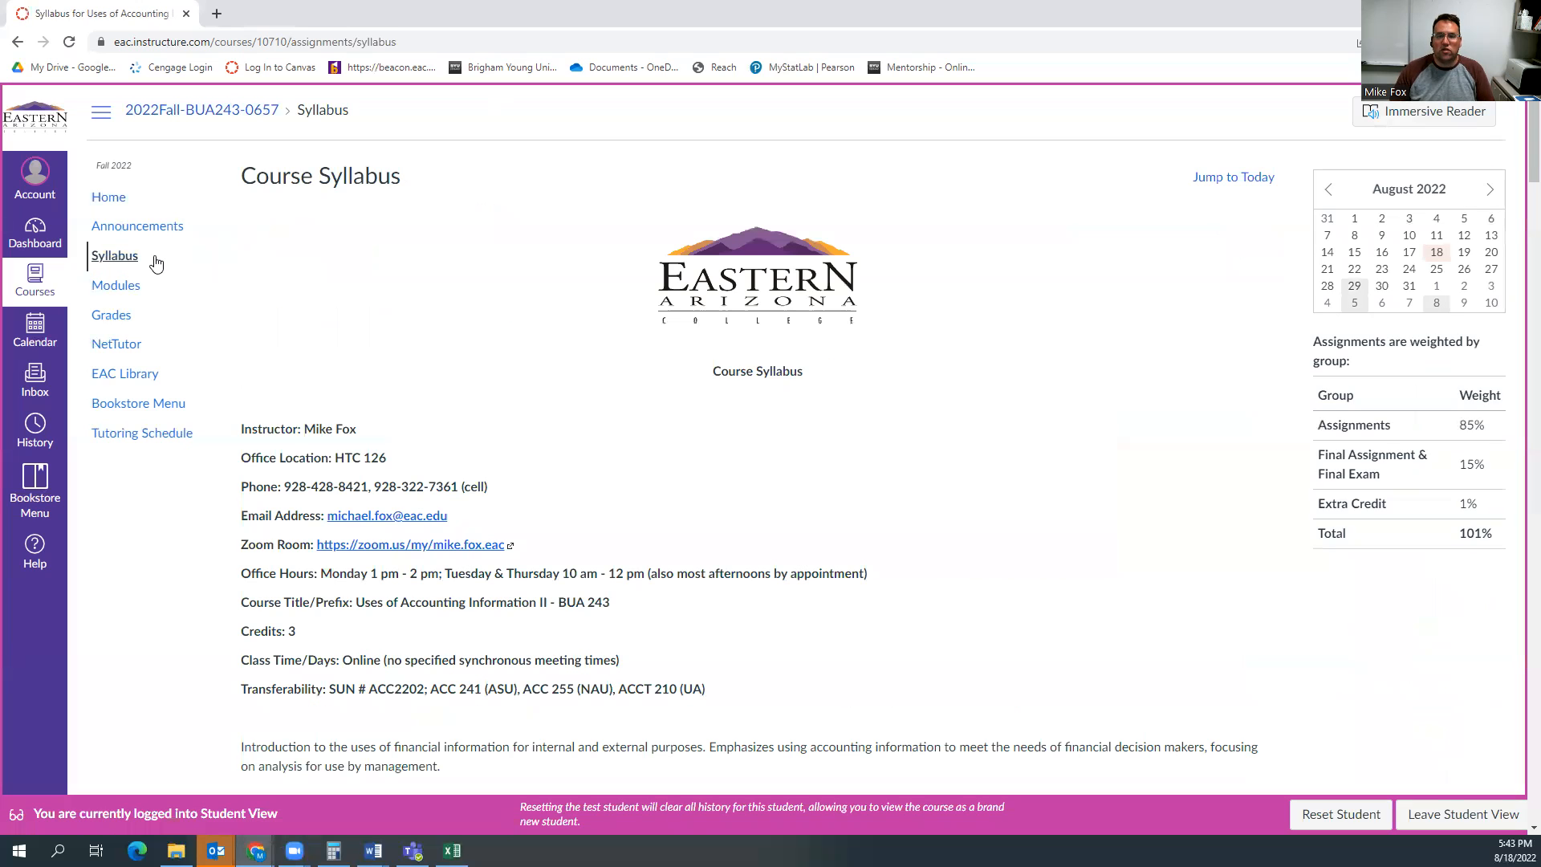
mouse_move(327, 325)
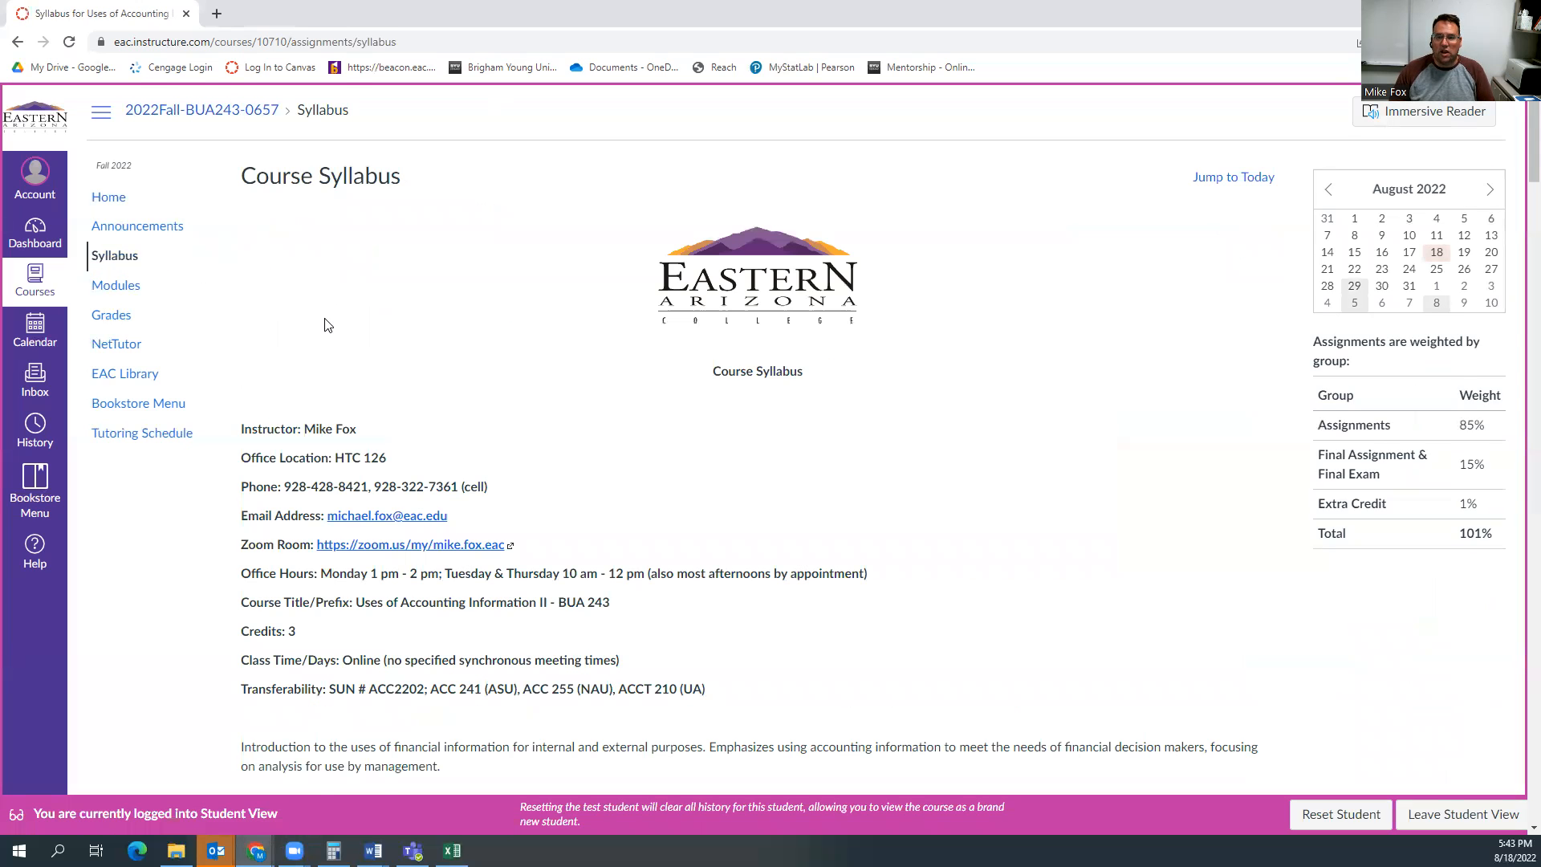
scroll(down, 3)
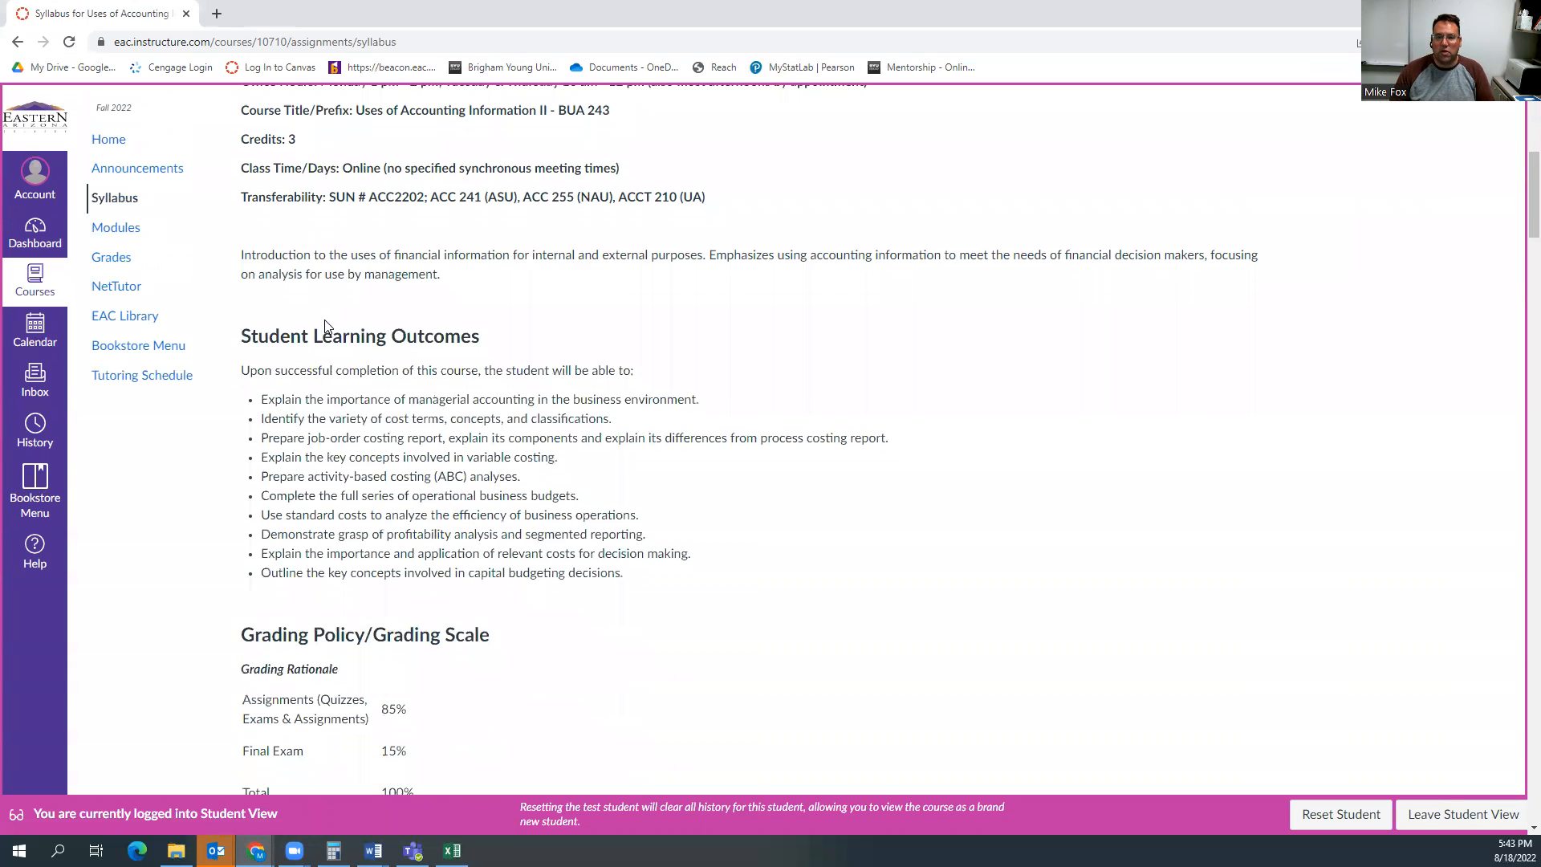
scroll(up, 3)
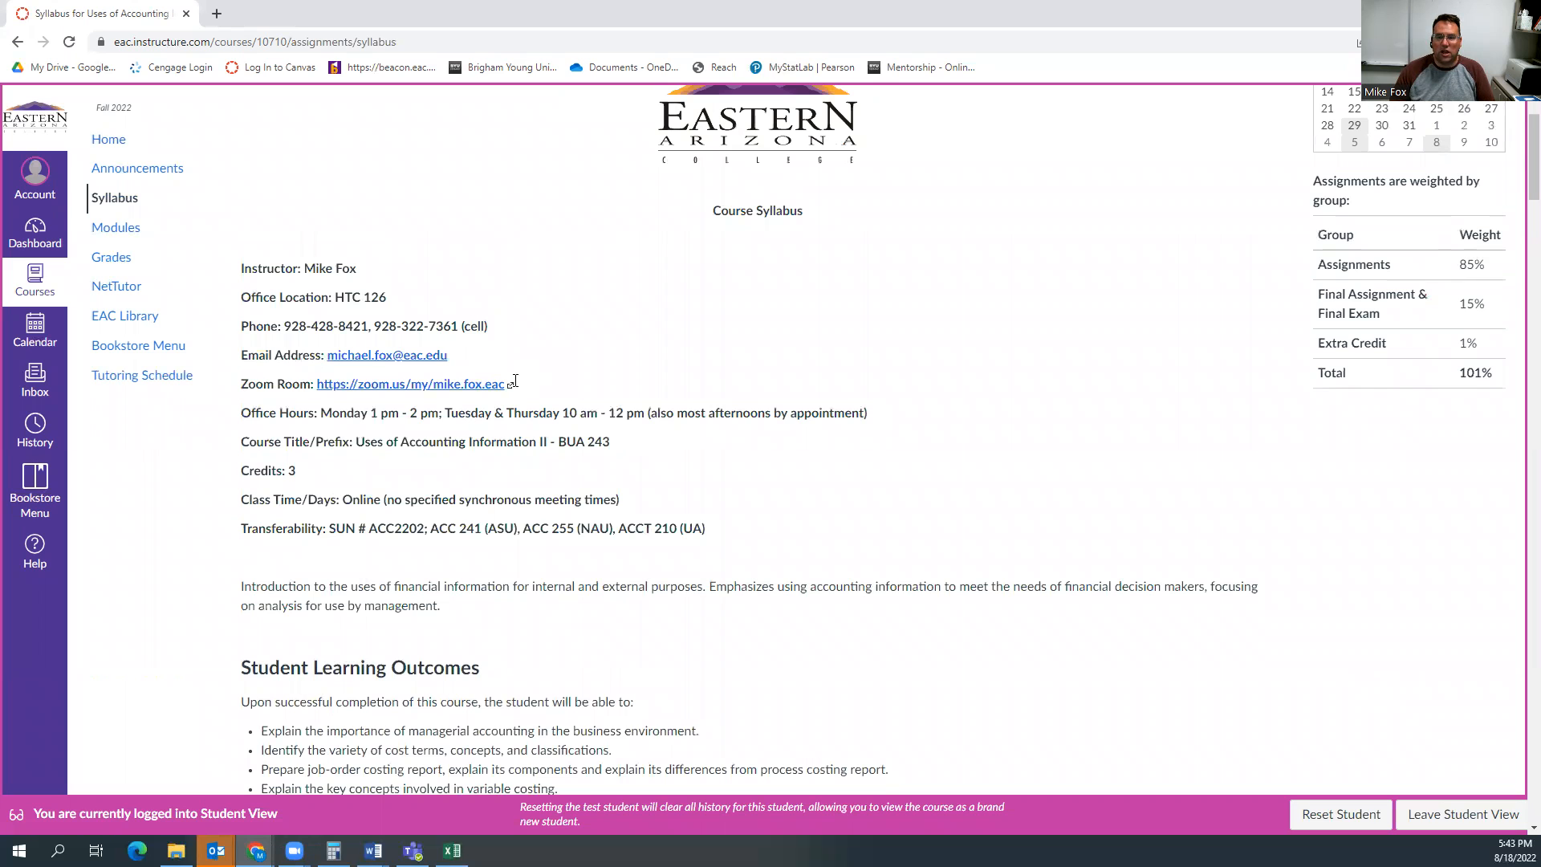
mouse_move(465, 457)
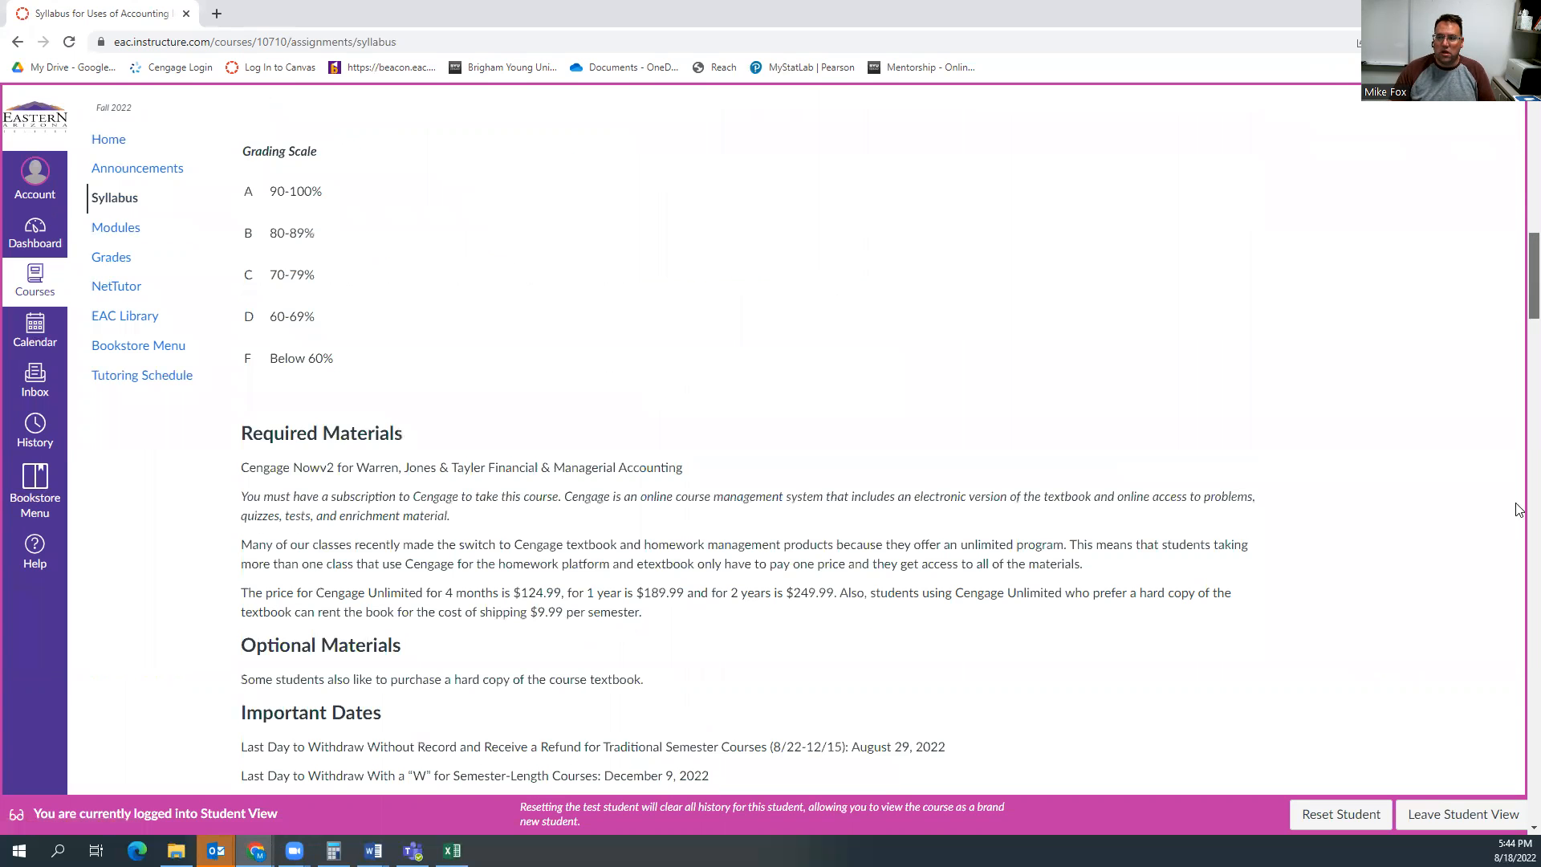
scroll(down, 3)
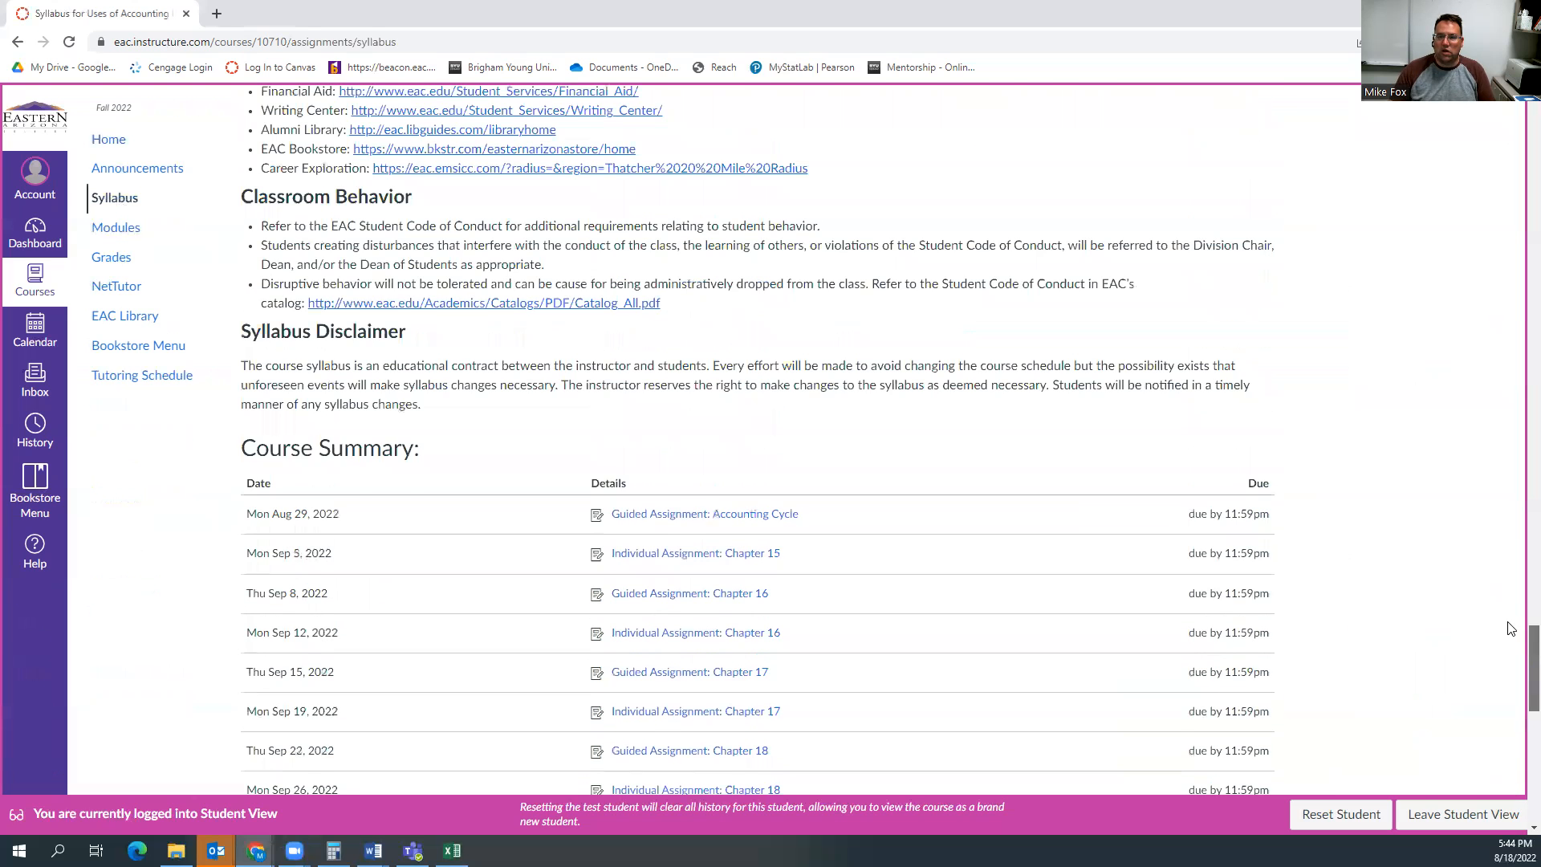
scroll(down, 3)
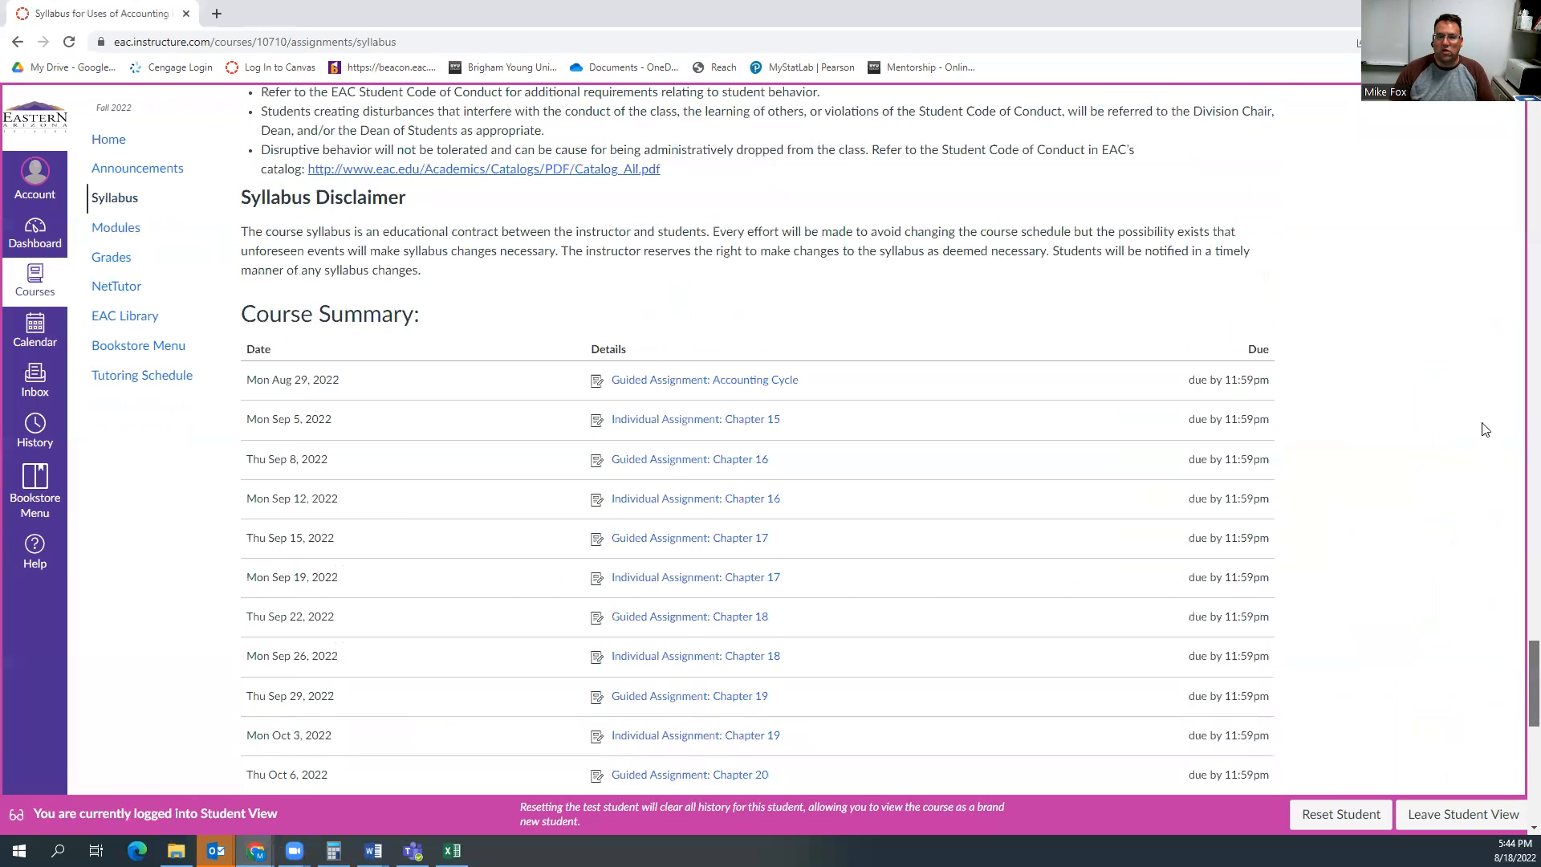
scroll(up, 3)
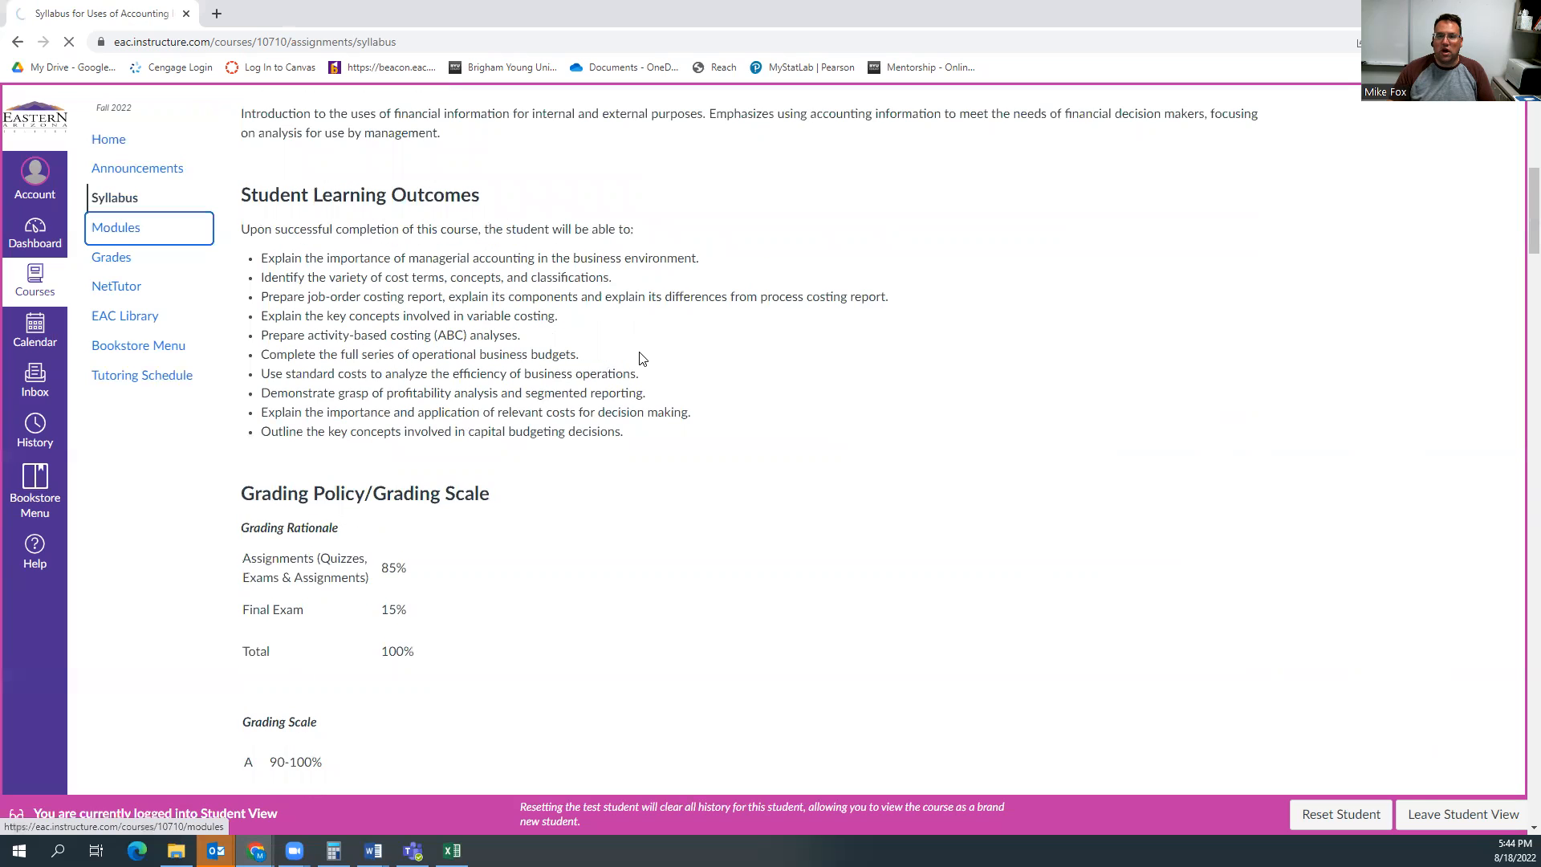
- Open Modules and scroll past Textbook Information into the Week 1 module
click(114, 227)
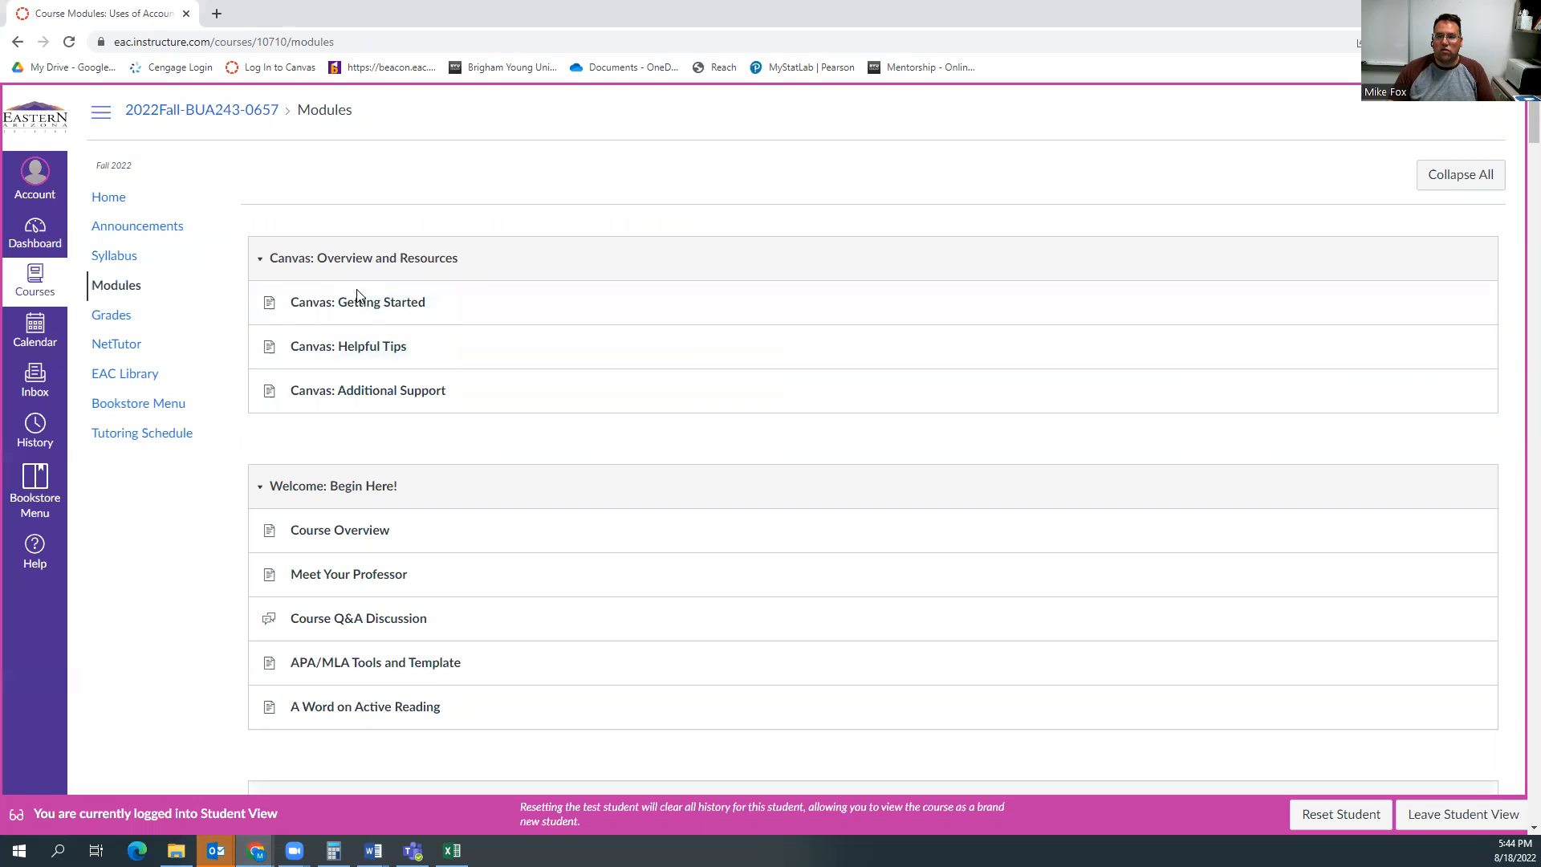
scroll(down, 3)
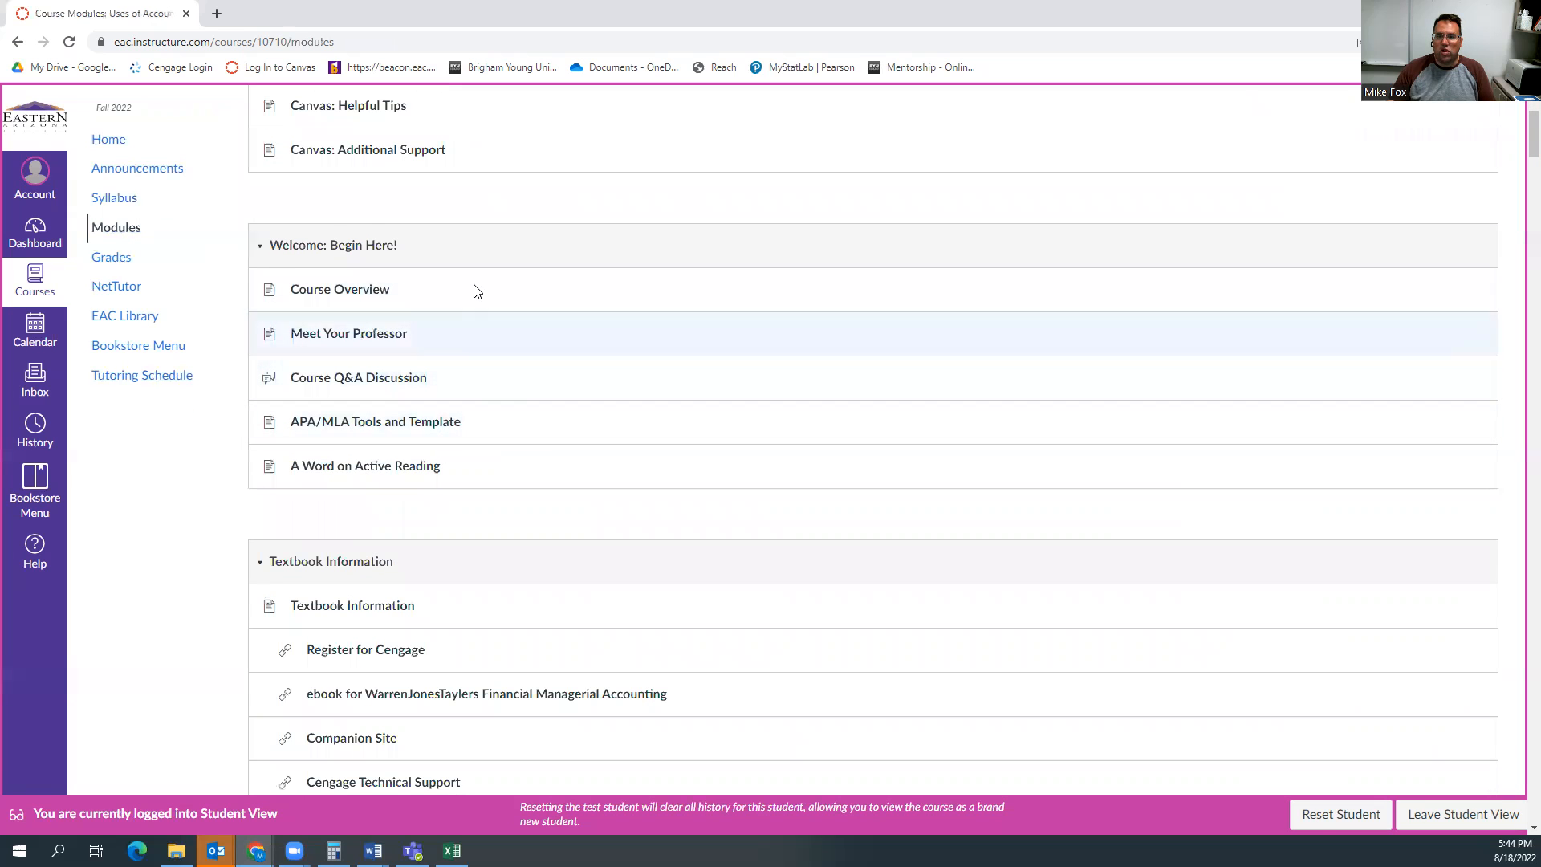
scroll(down, 3)
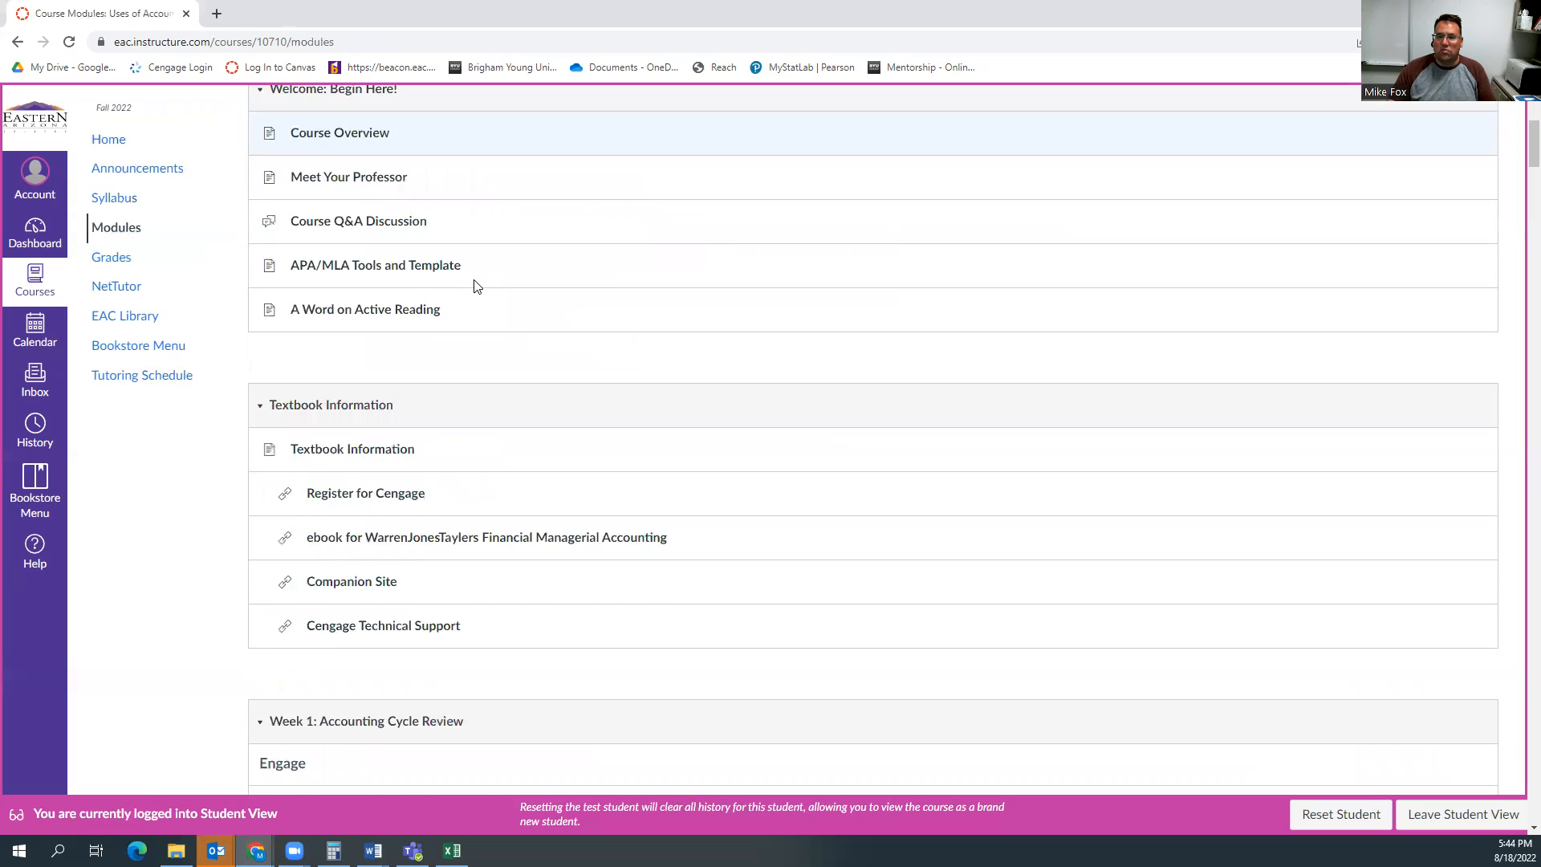
scroll(down, 3)
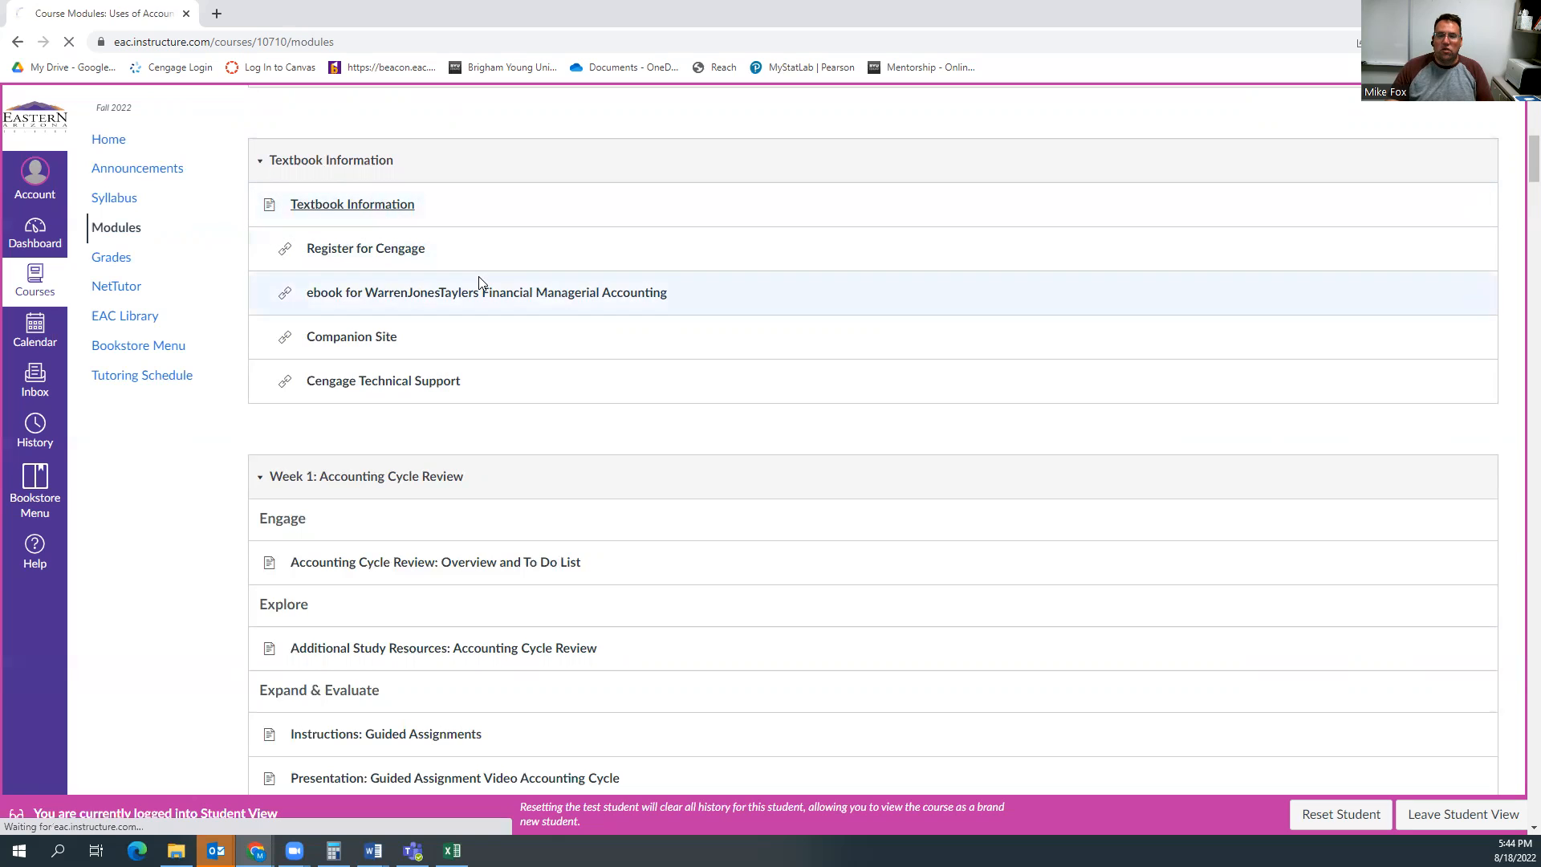
- Open the Textbook Information page showing Cengage subscription pricing and registration guidance
click(352, 203)
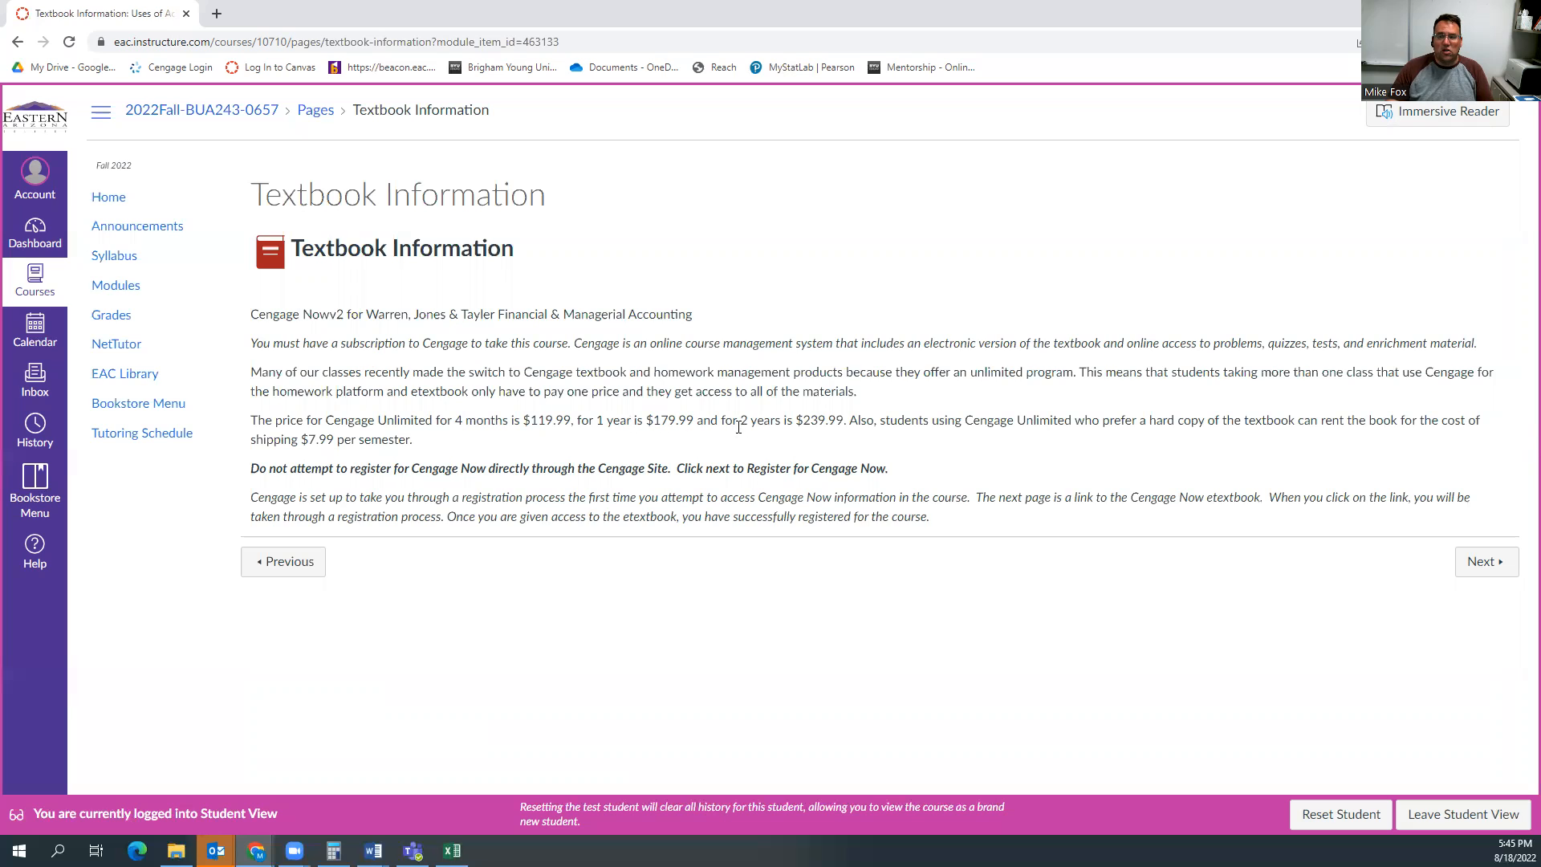
mouse_move(733, 437)
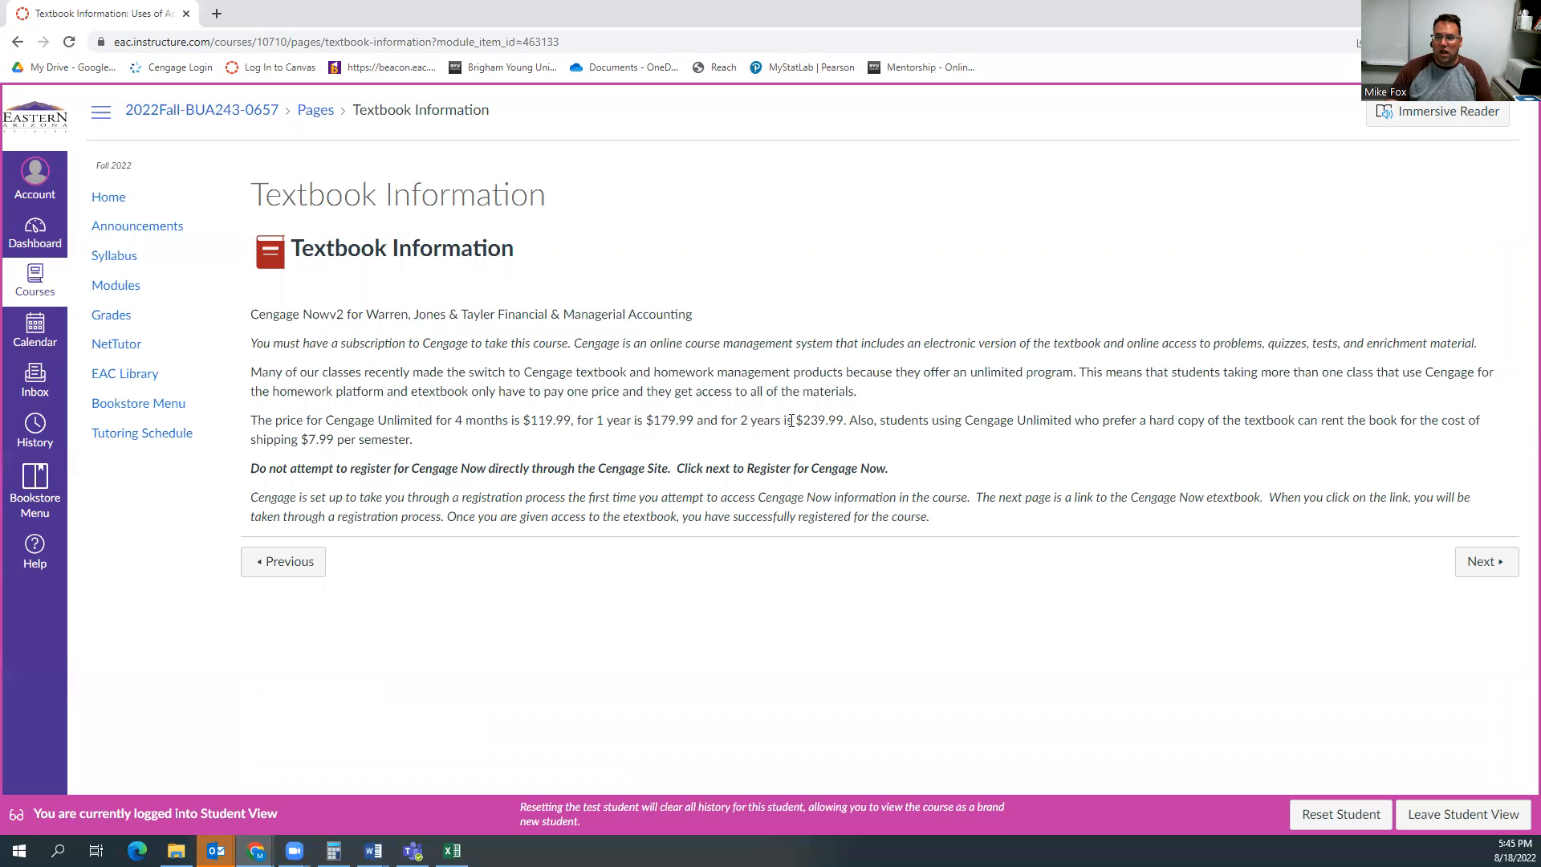
mouse_move(792, 435)
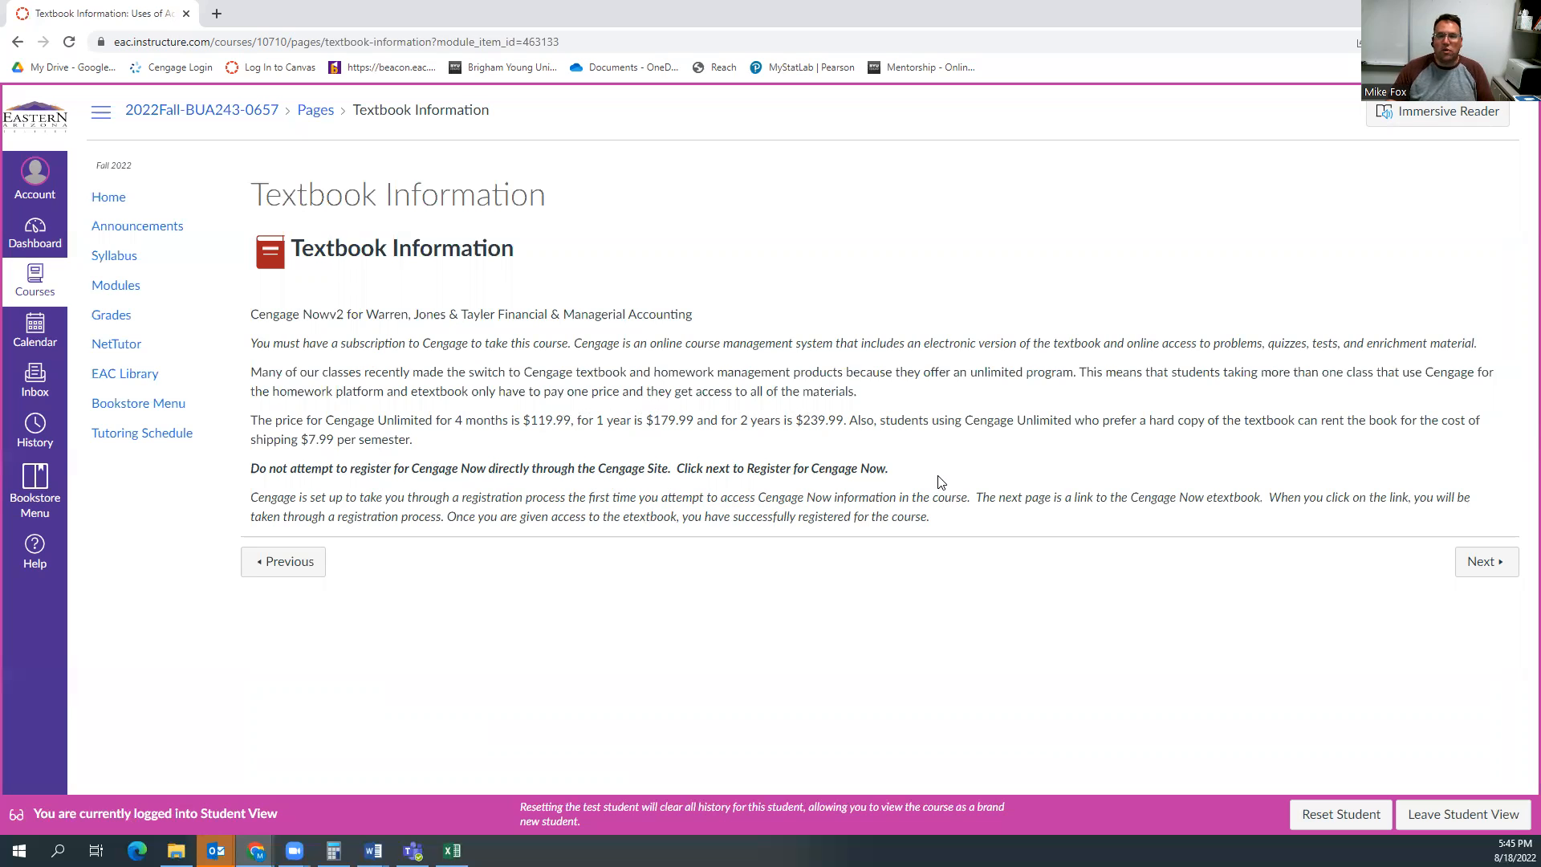
mouse_move(502, 441)
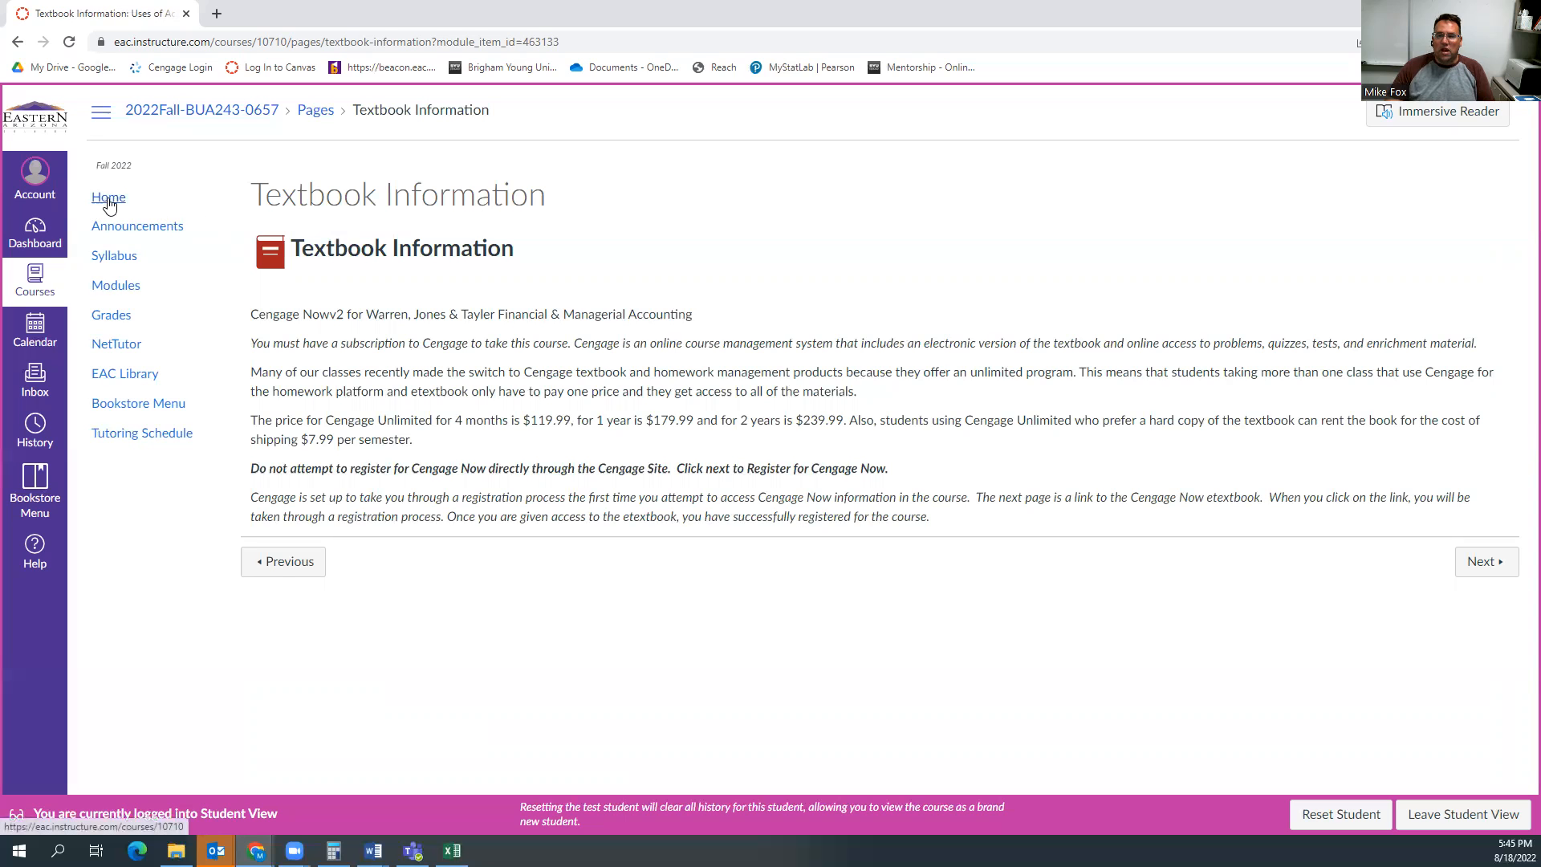
- Go back to Modules, scroll to Week 2, and open 'Additional Study Resources: Chapter 15'
click(108, 197)
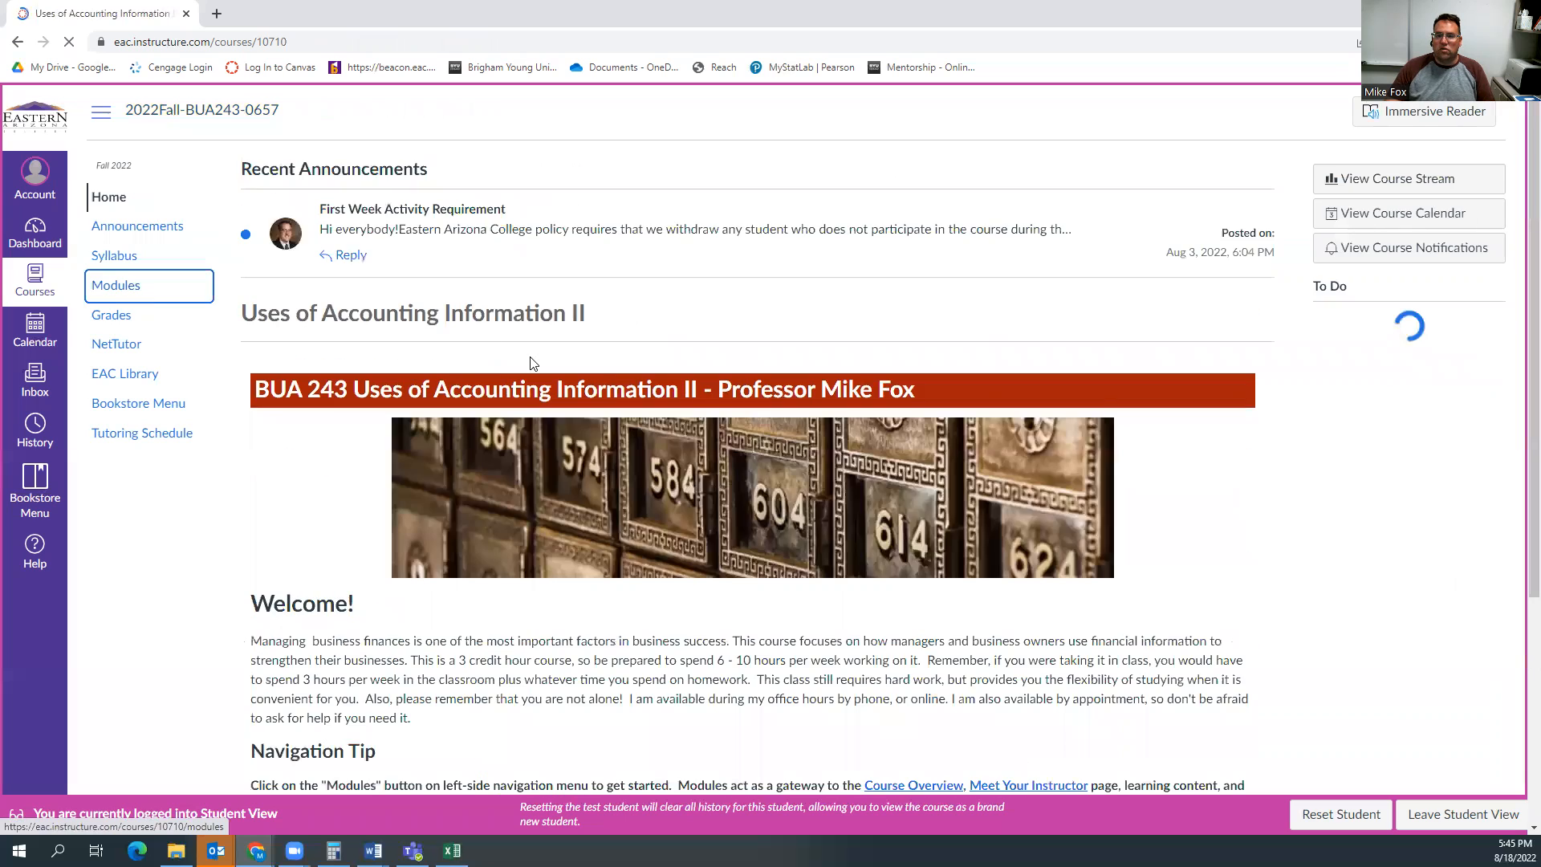
click(114, 285)
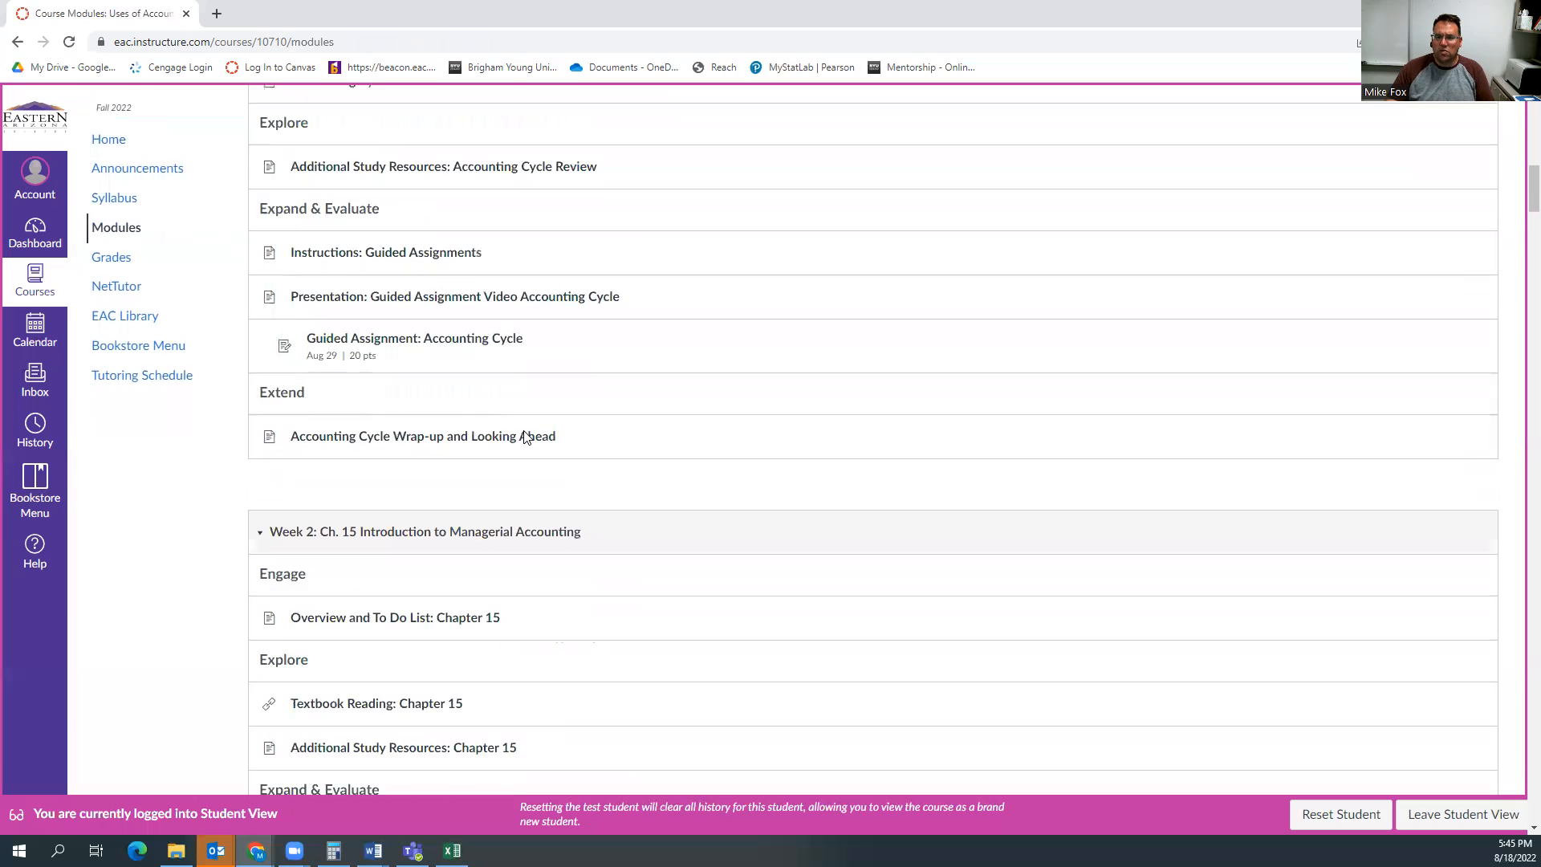
scroll(down, 3)
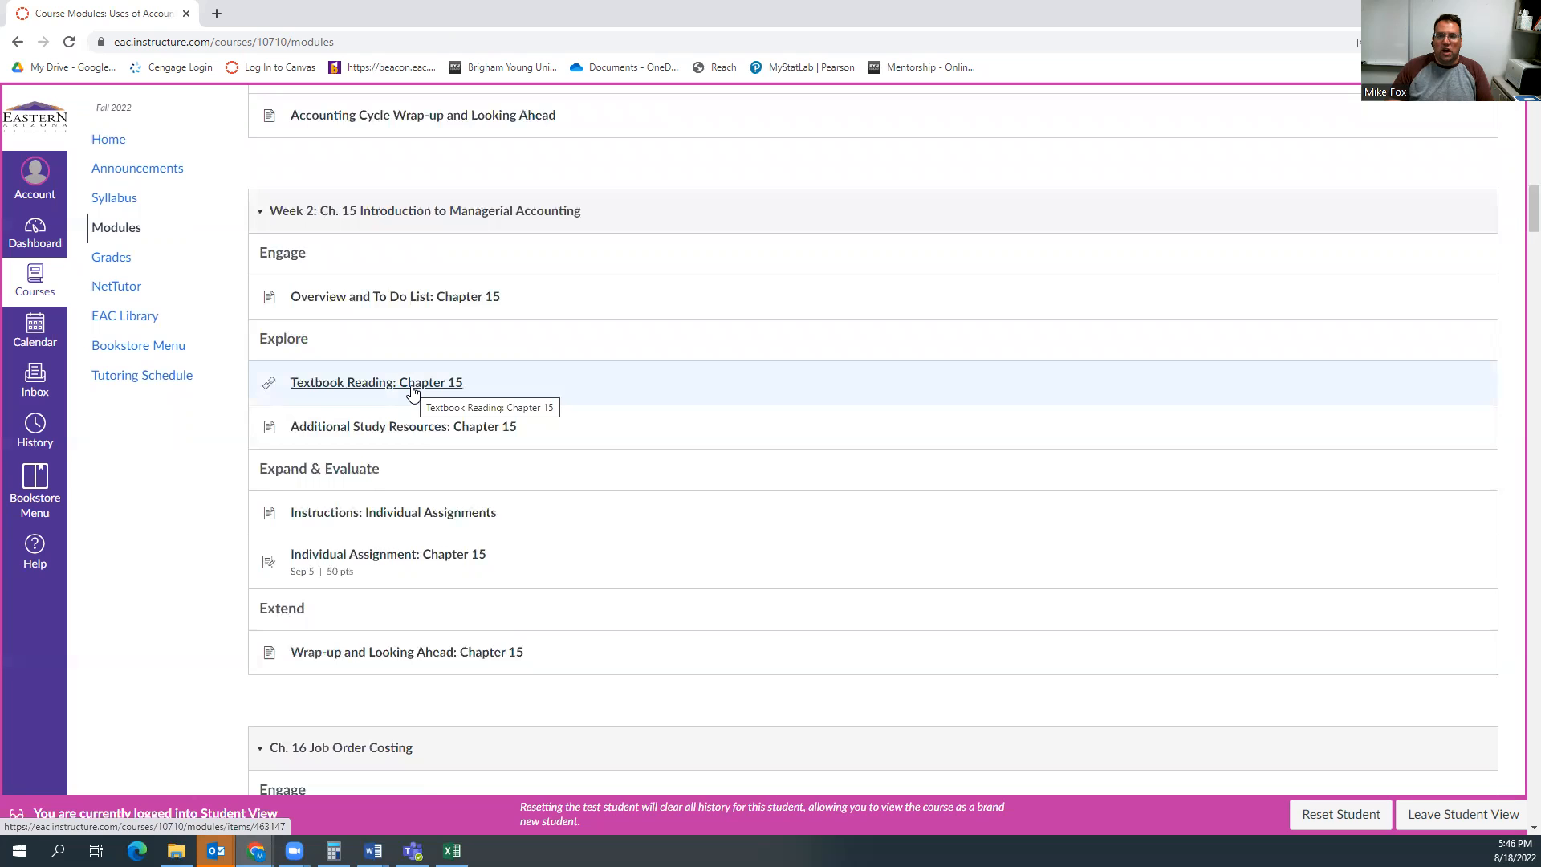
click(376, 382)
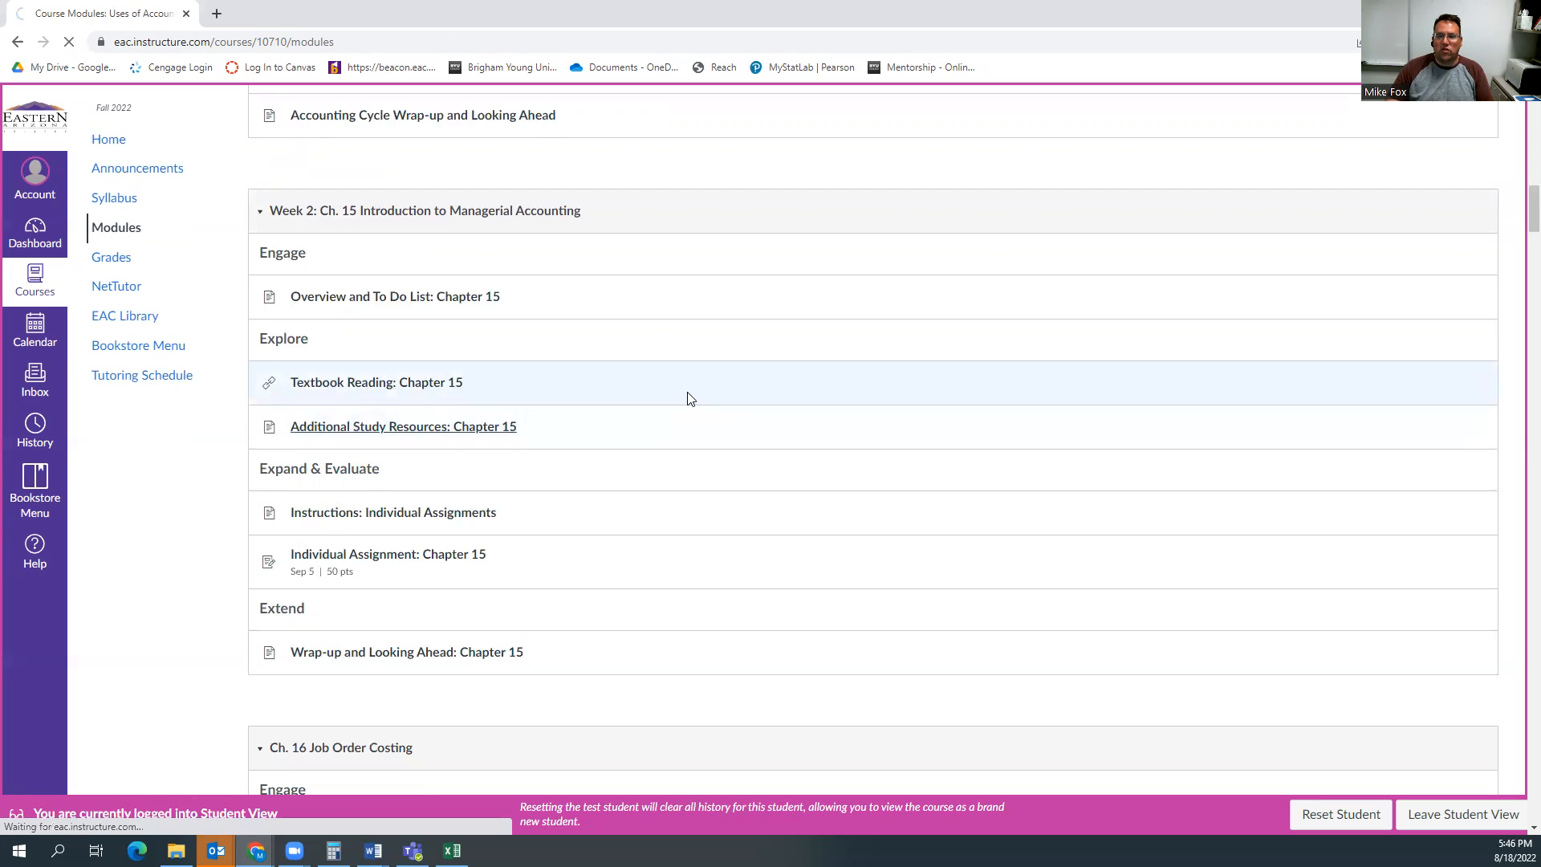
- Review the Chapter 15 lecture and web-based resource videos, then return to Modules
click(403, 426)
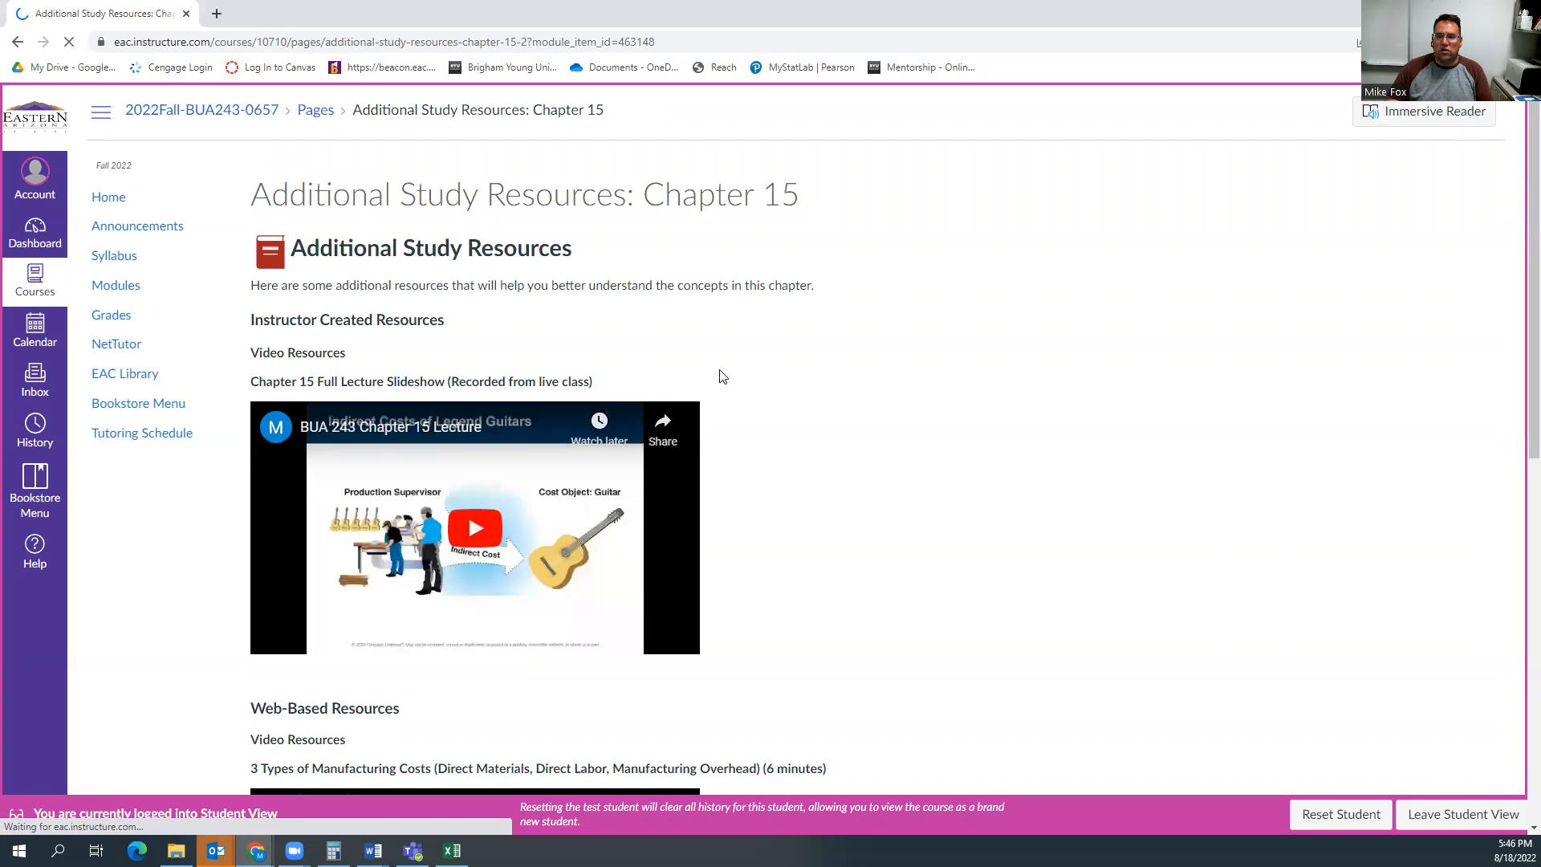
mouse_move(522, 482)
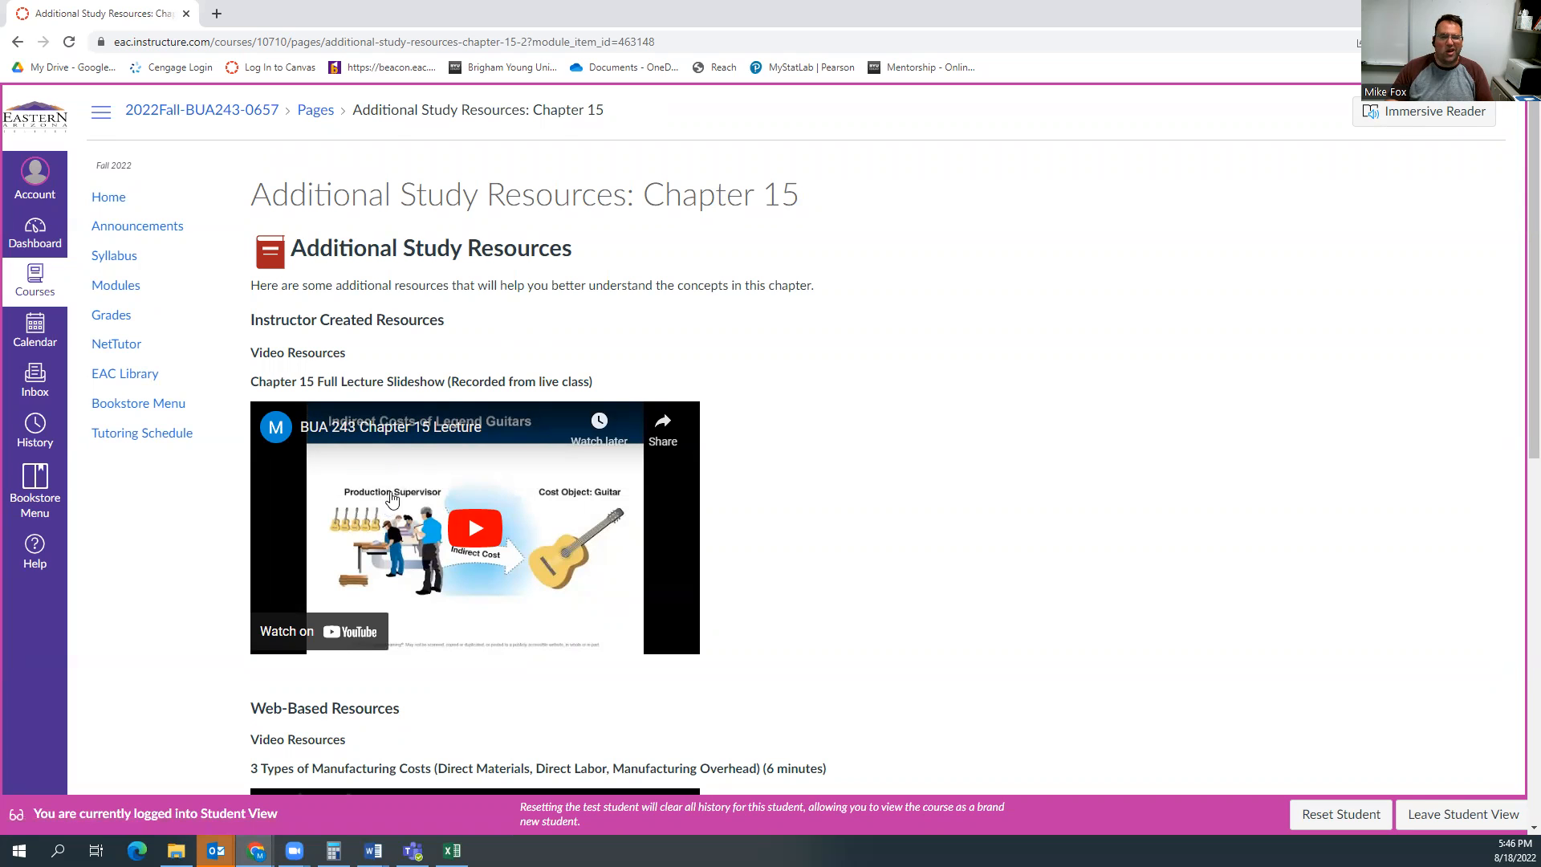
scroll(down, 3)
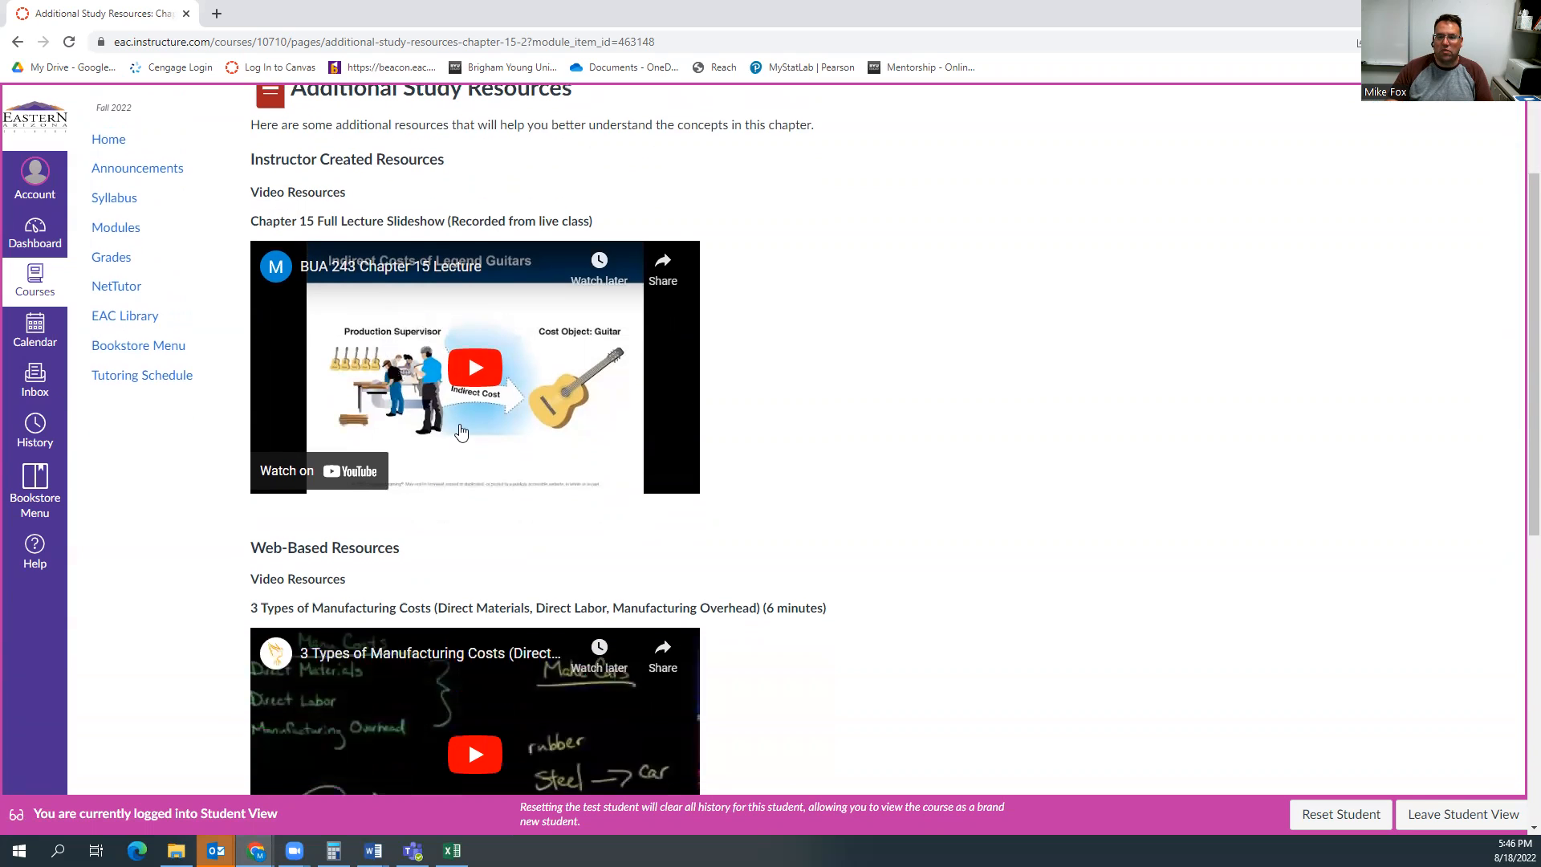
scroll(down, 3)
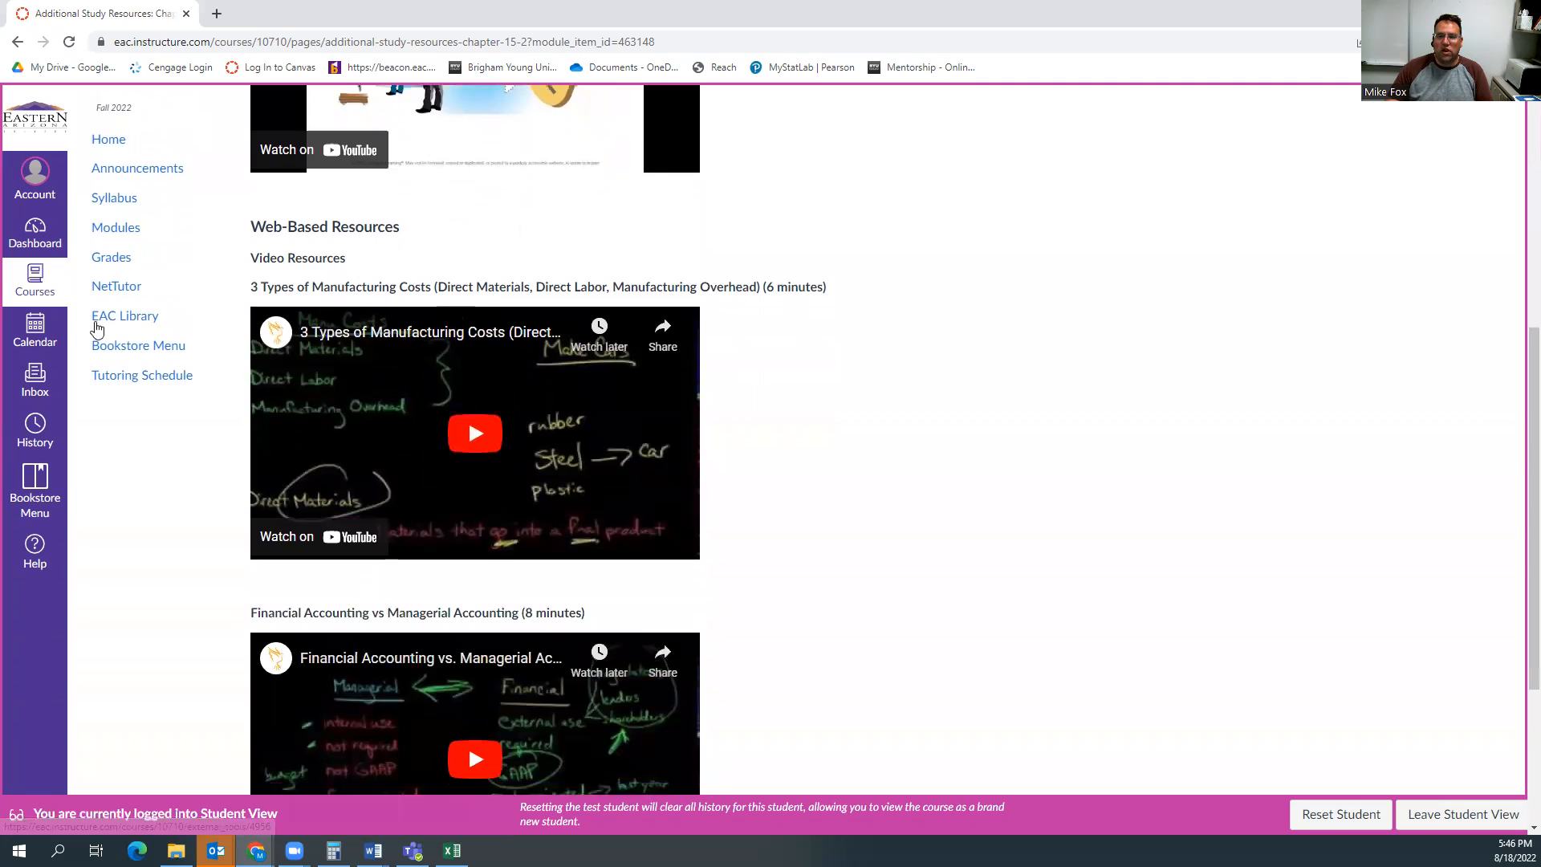
mouse_move(491, 383)
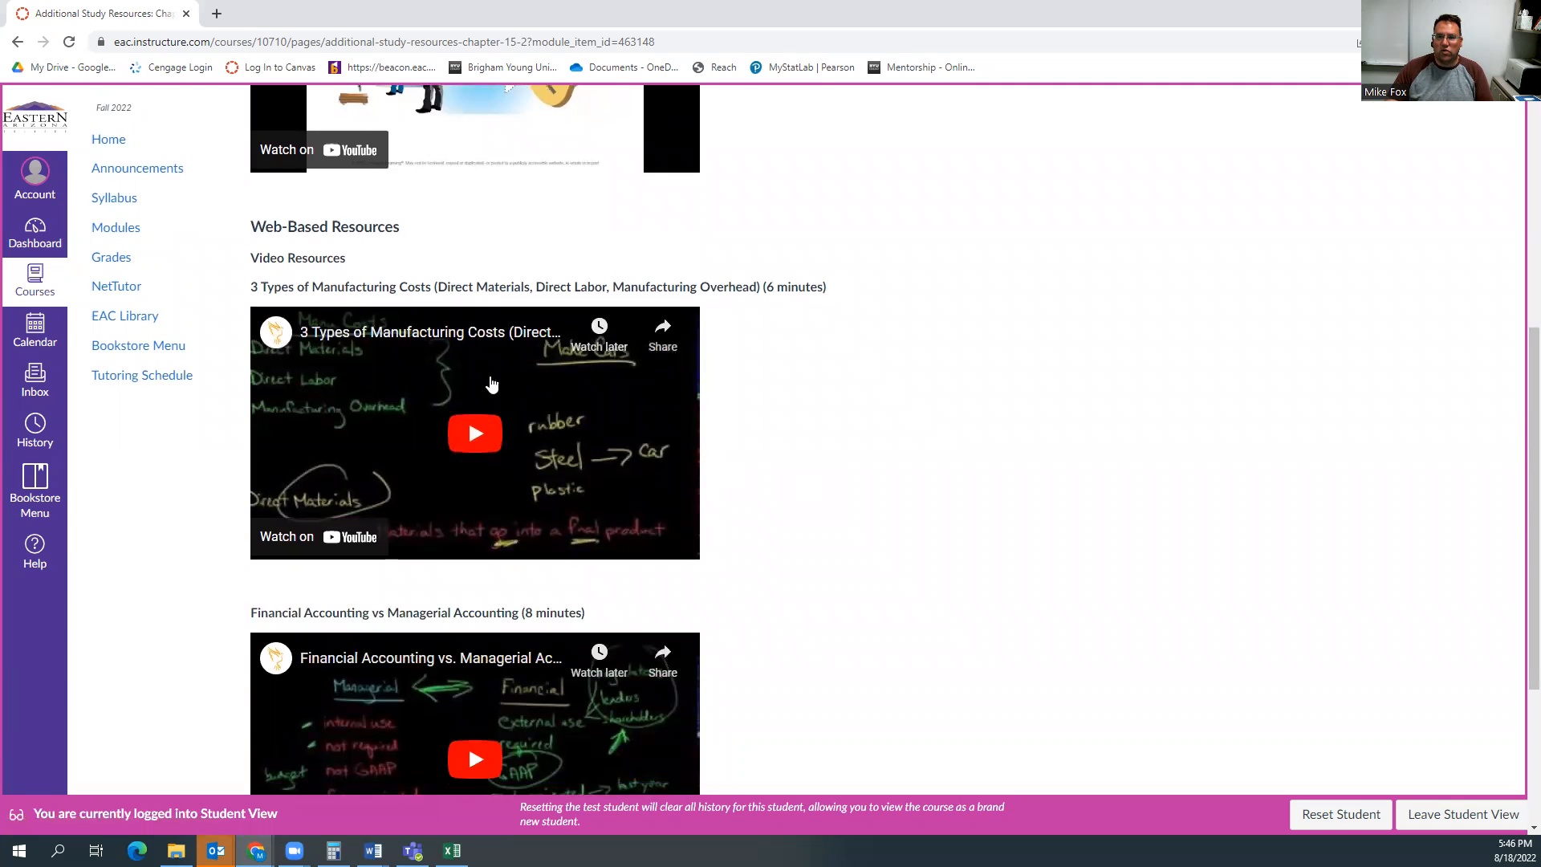
mouse_move(798, 325)
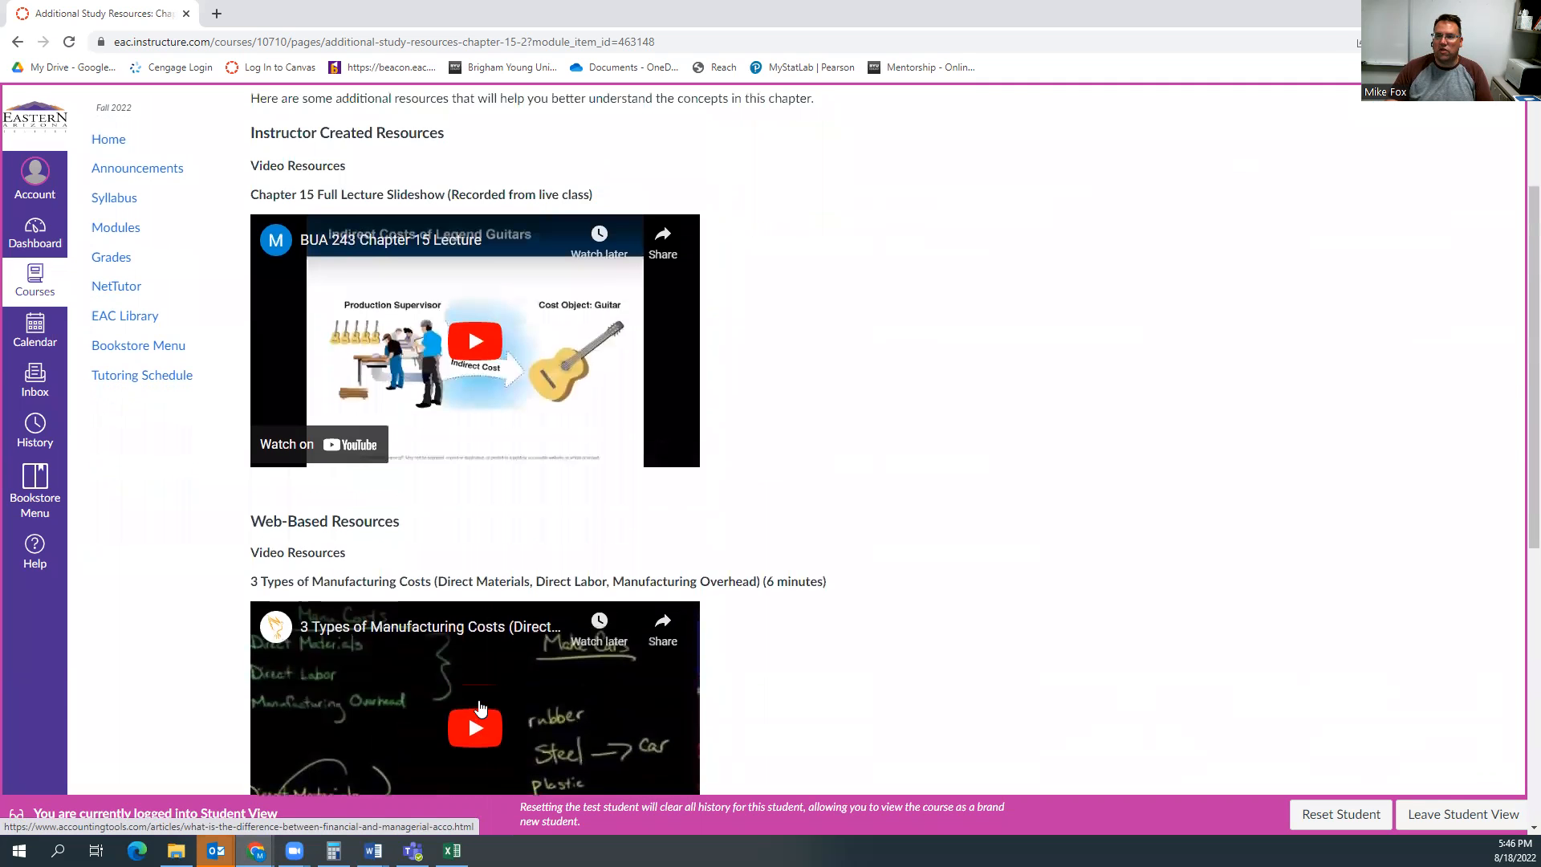
scroll(up, 3)
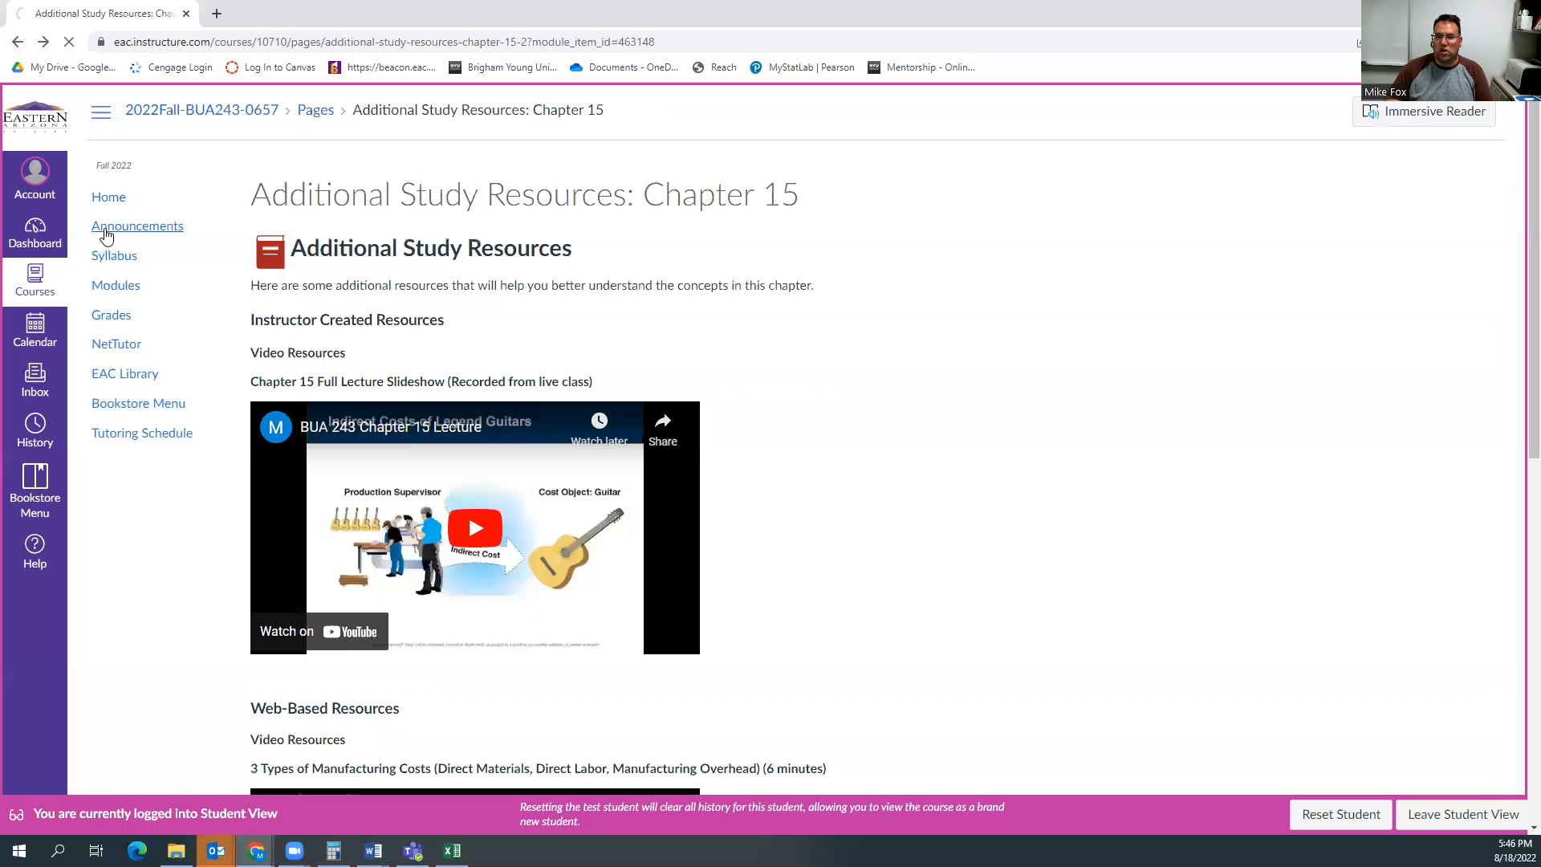
click(114, 285)
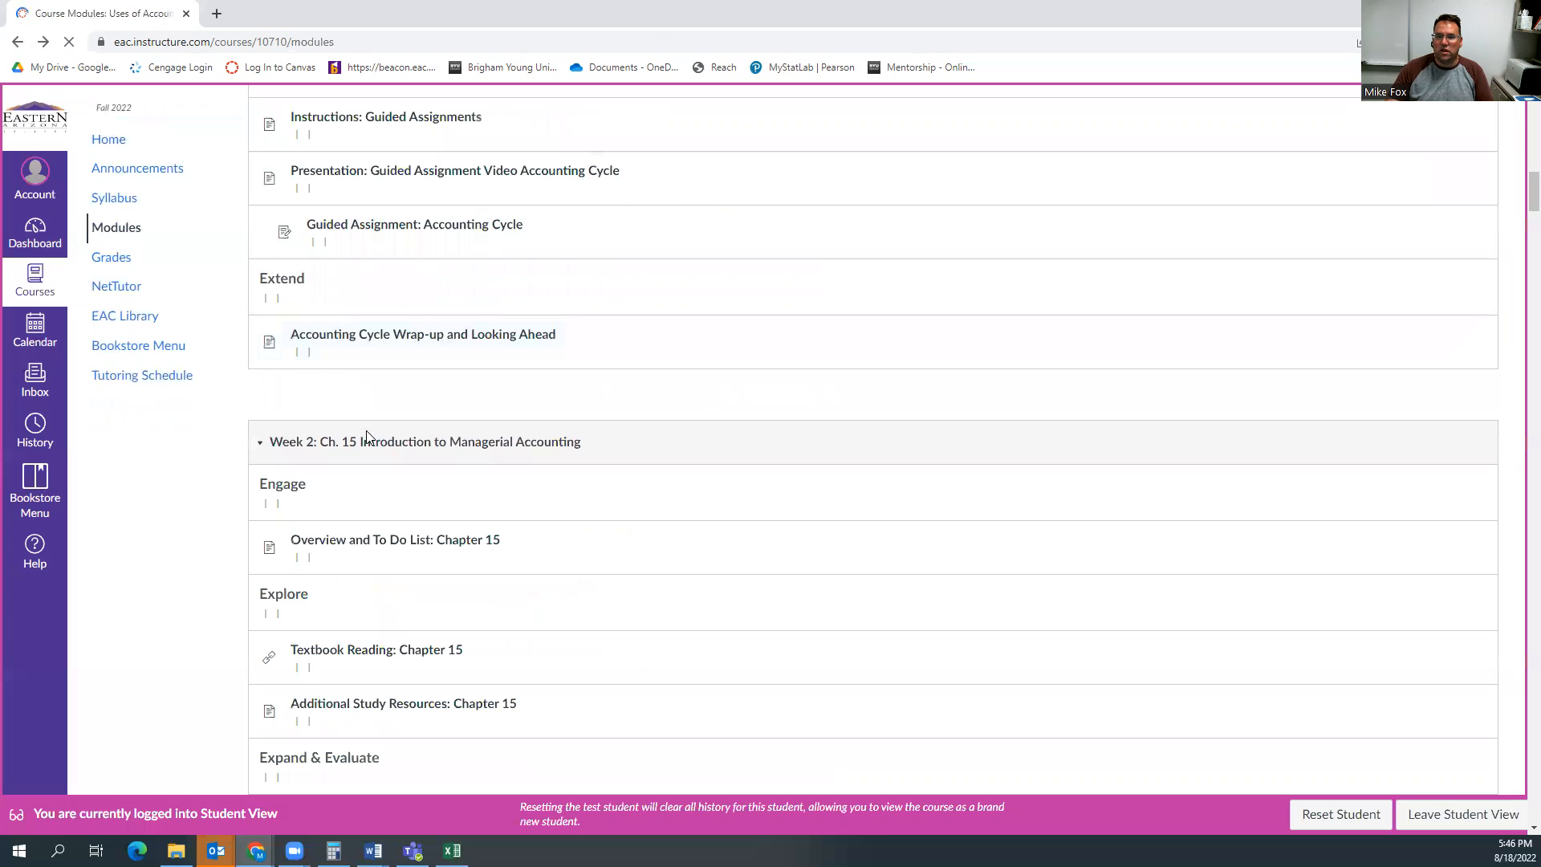
scroll(down, 3)
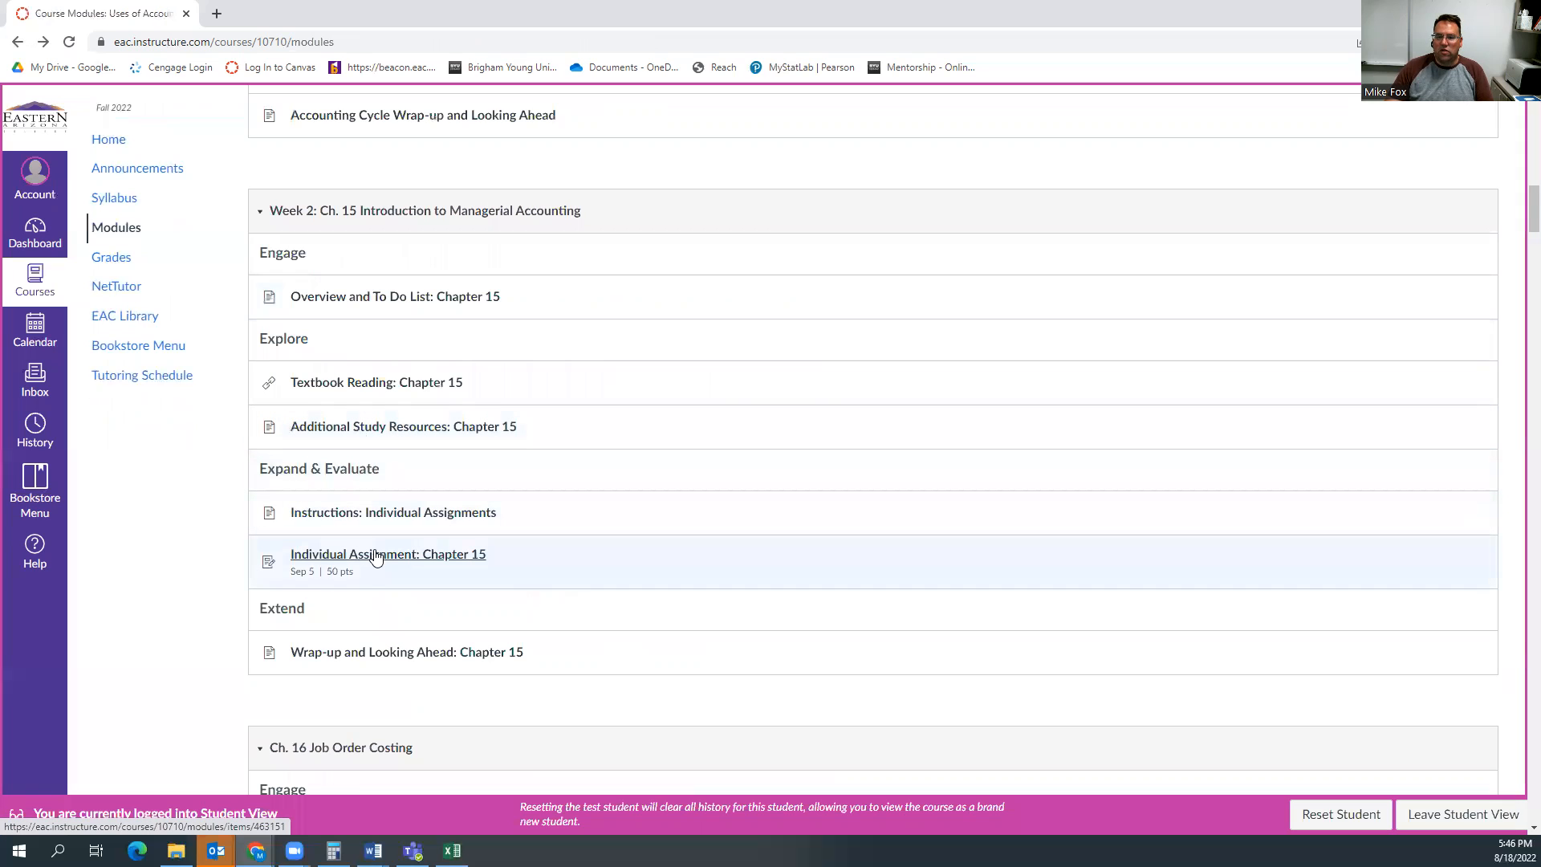
mouse_move(387, 553)
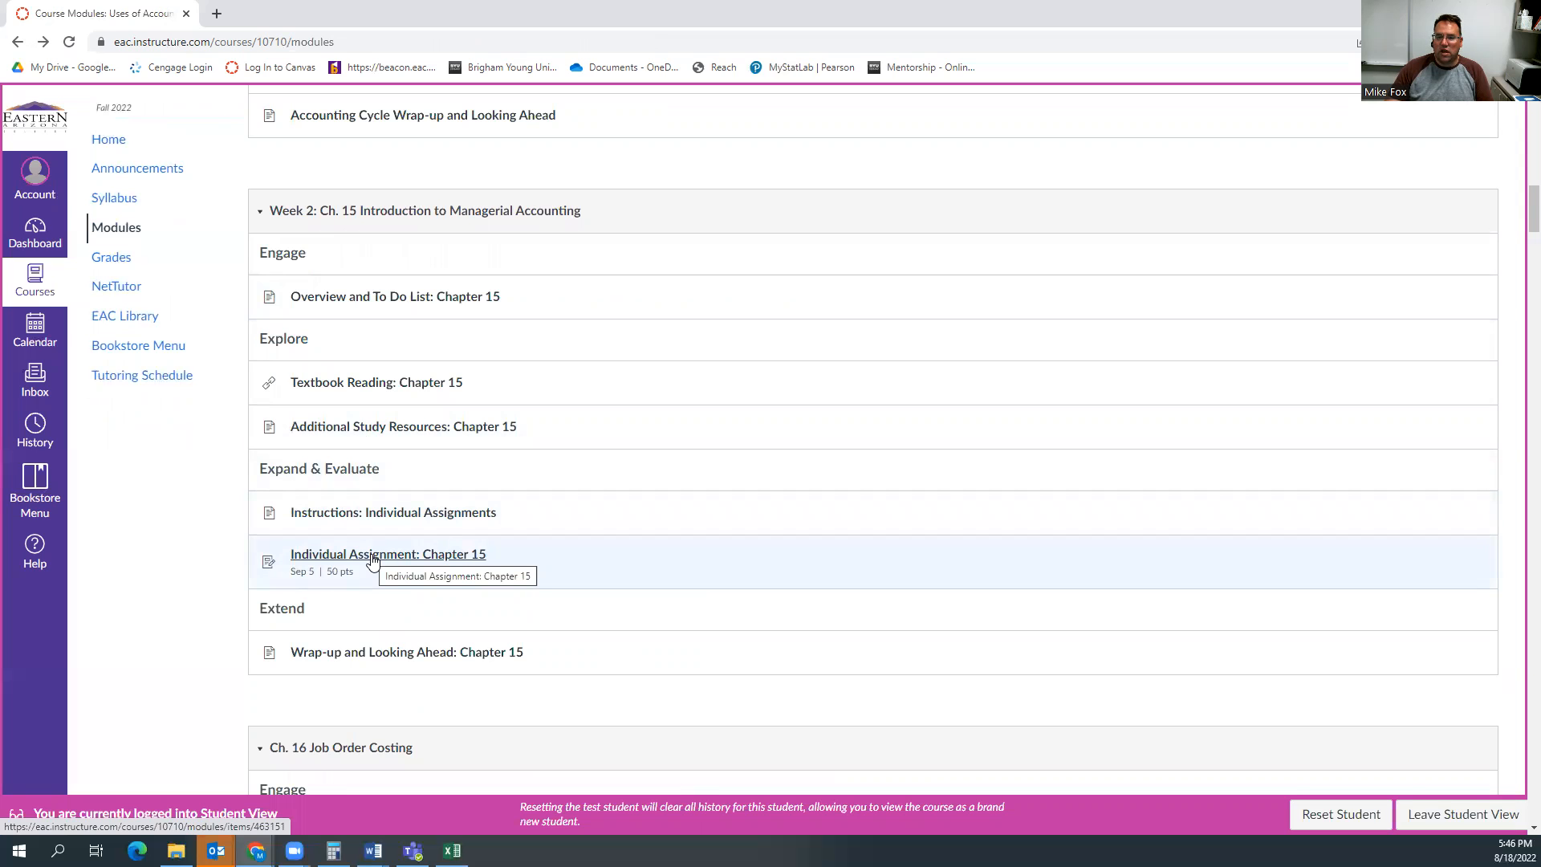
scroll(down, 3)
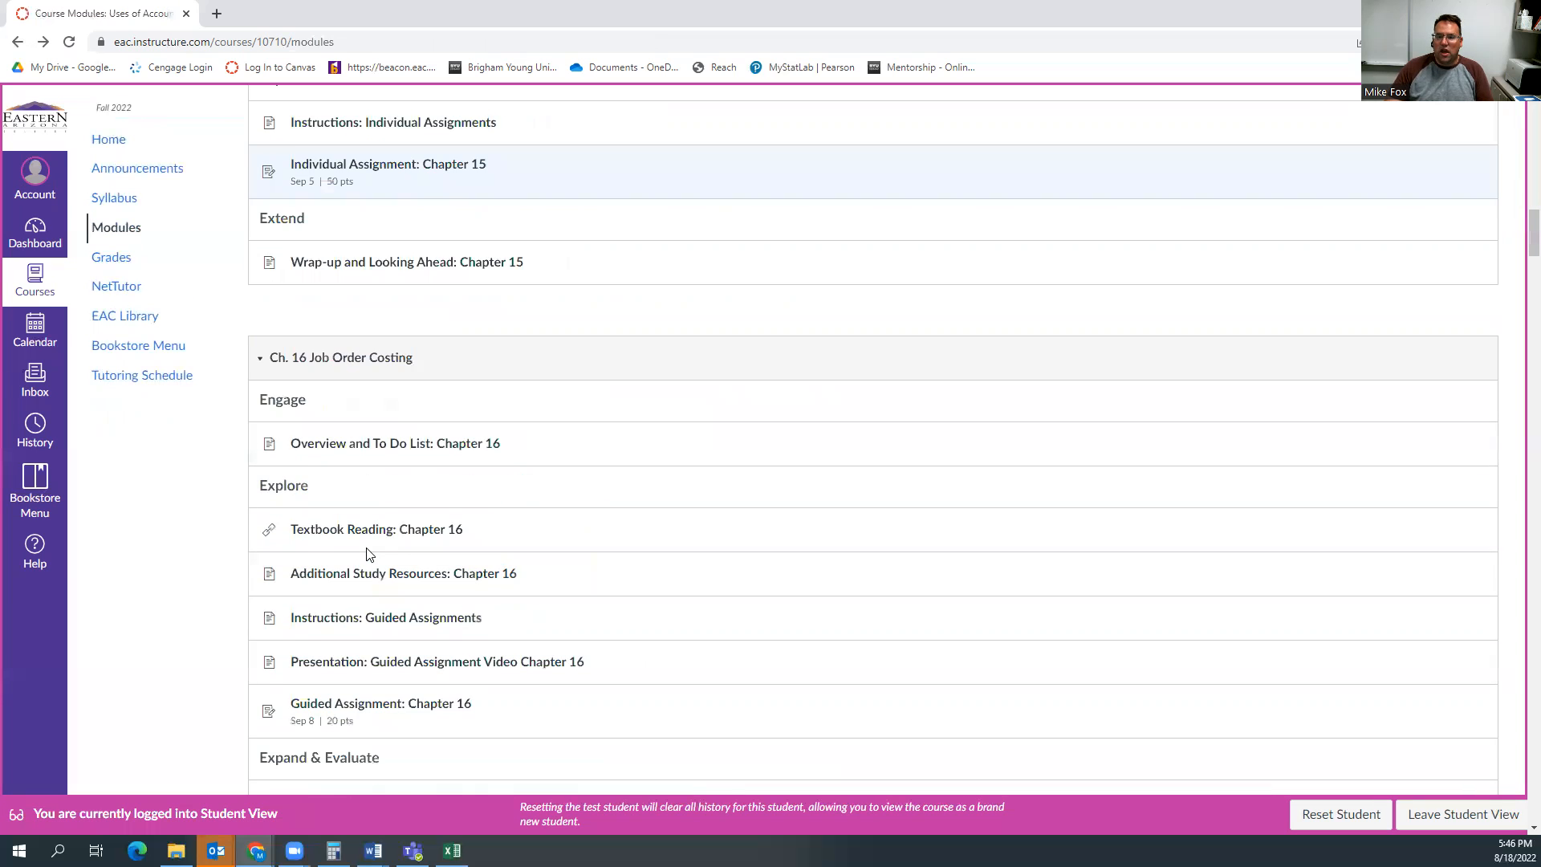
scroll(down, 3)
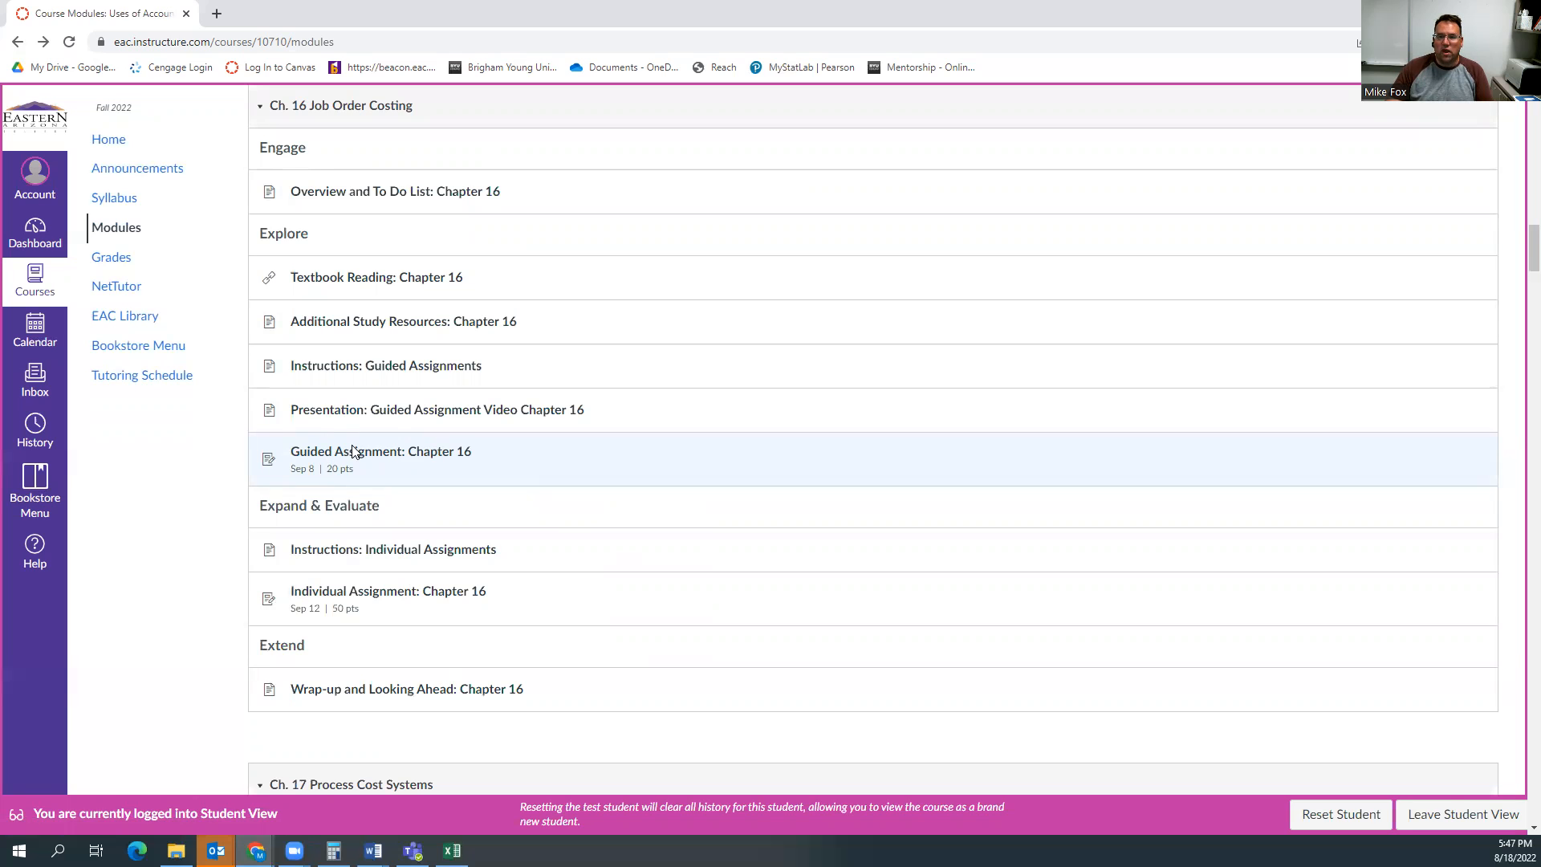
scroll(up, 3)
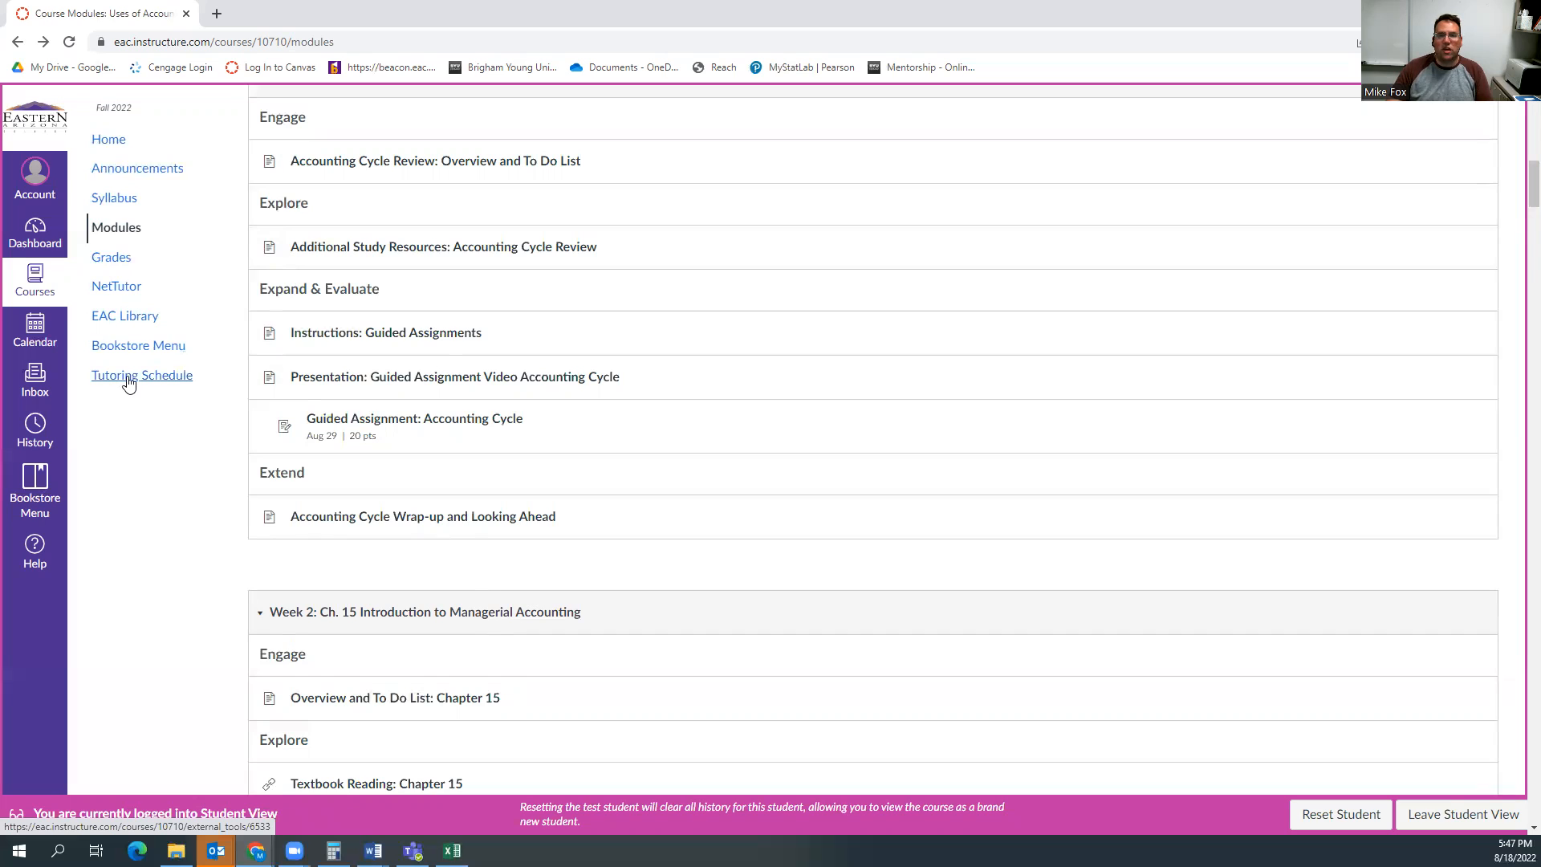
mouse_move(132, 365)
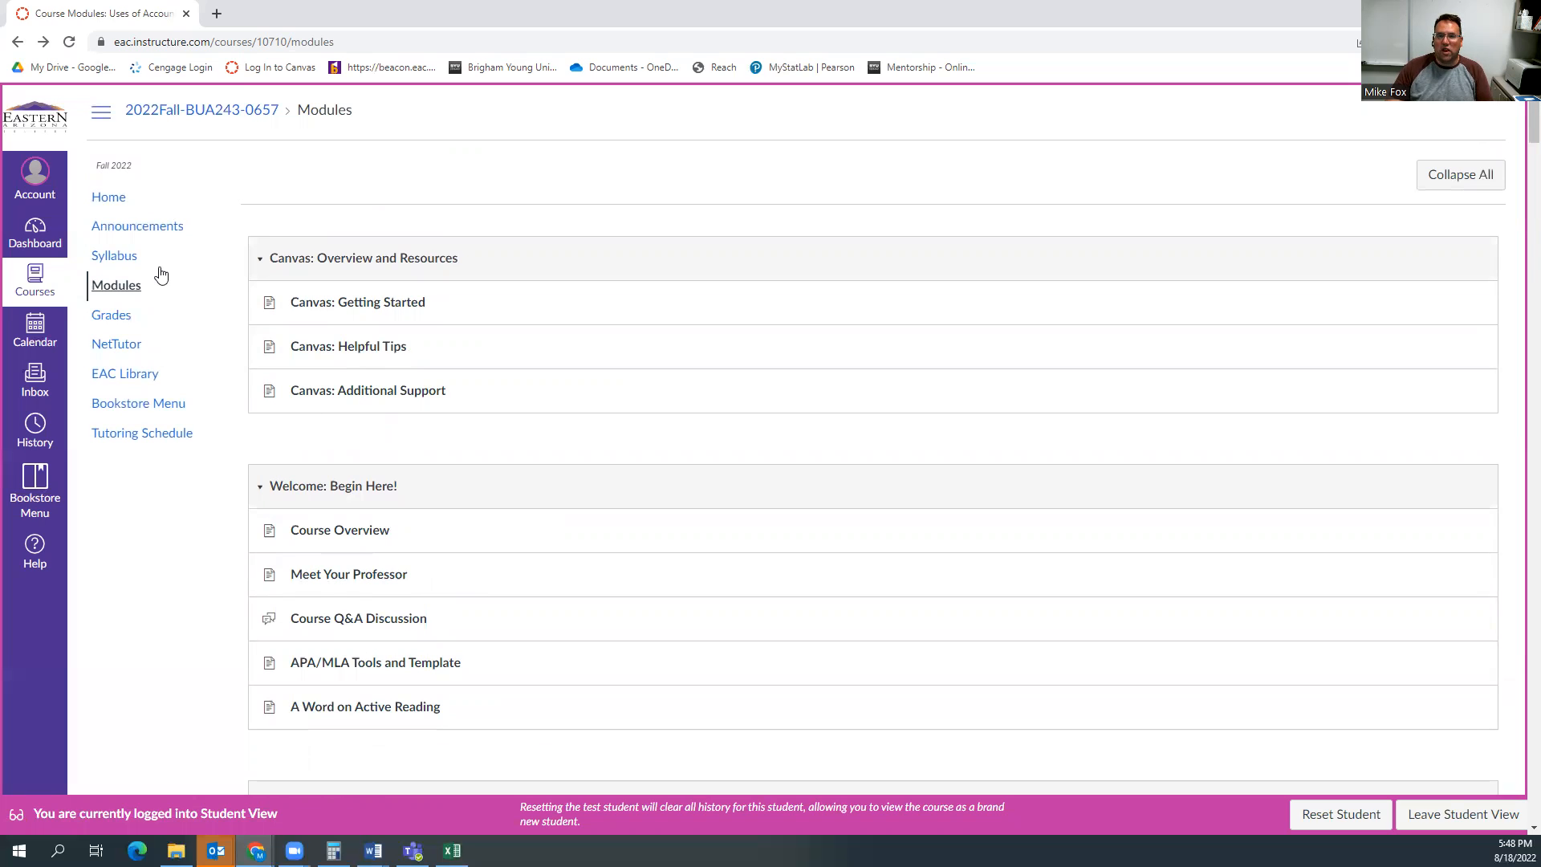
mouse_move(356, 302)
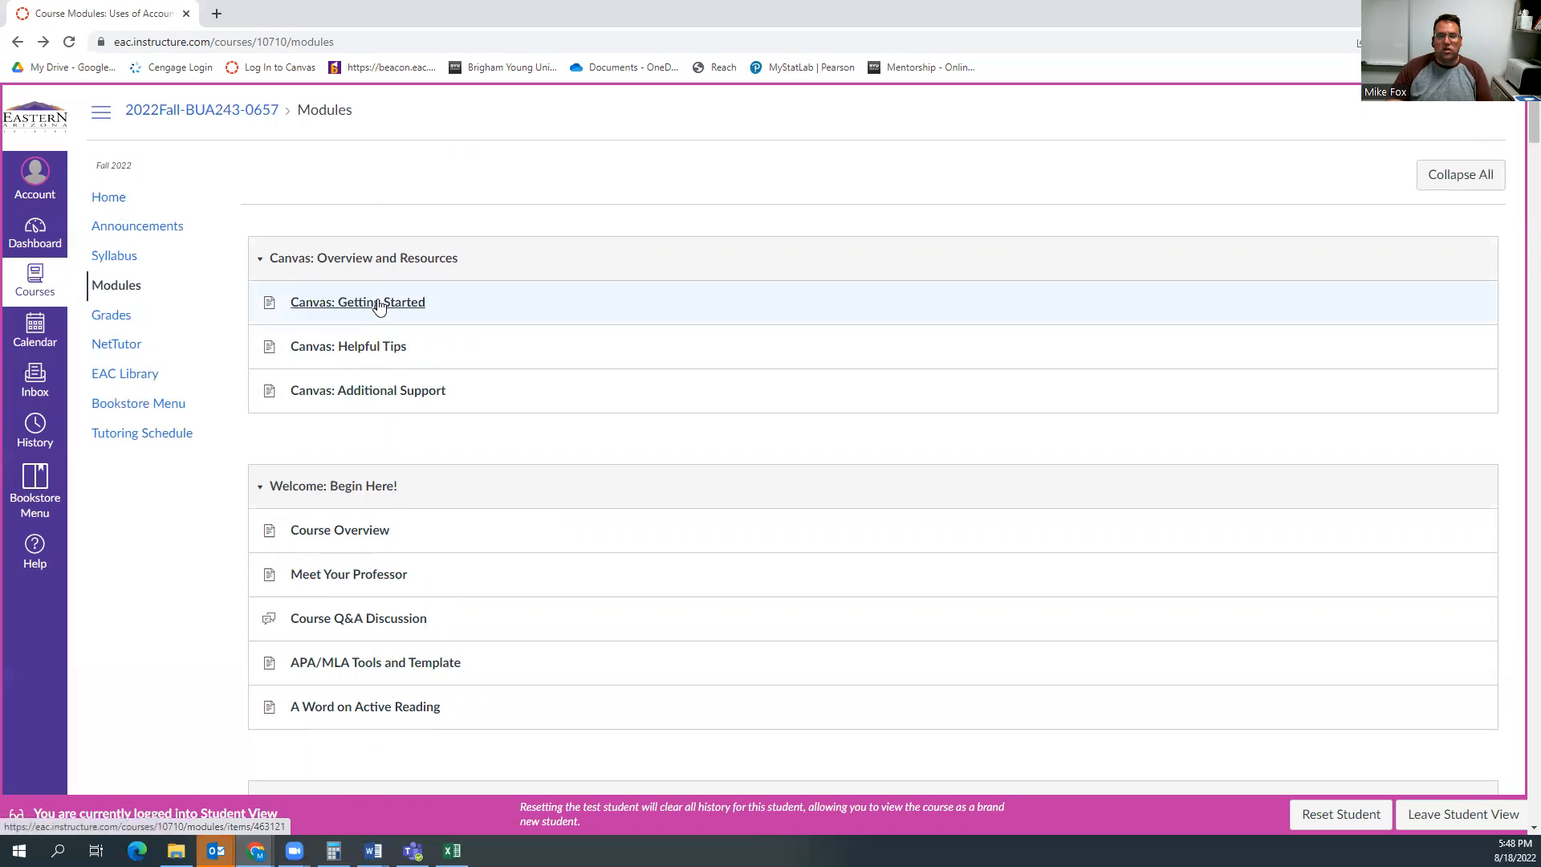
scroll(down, 3)
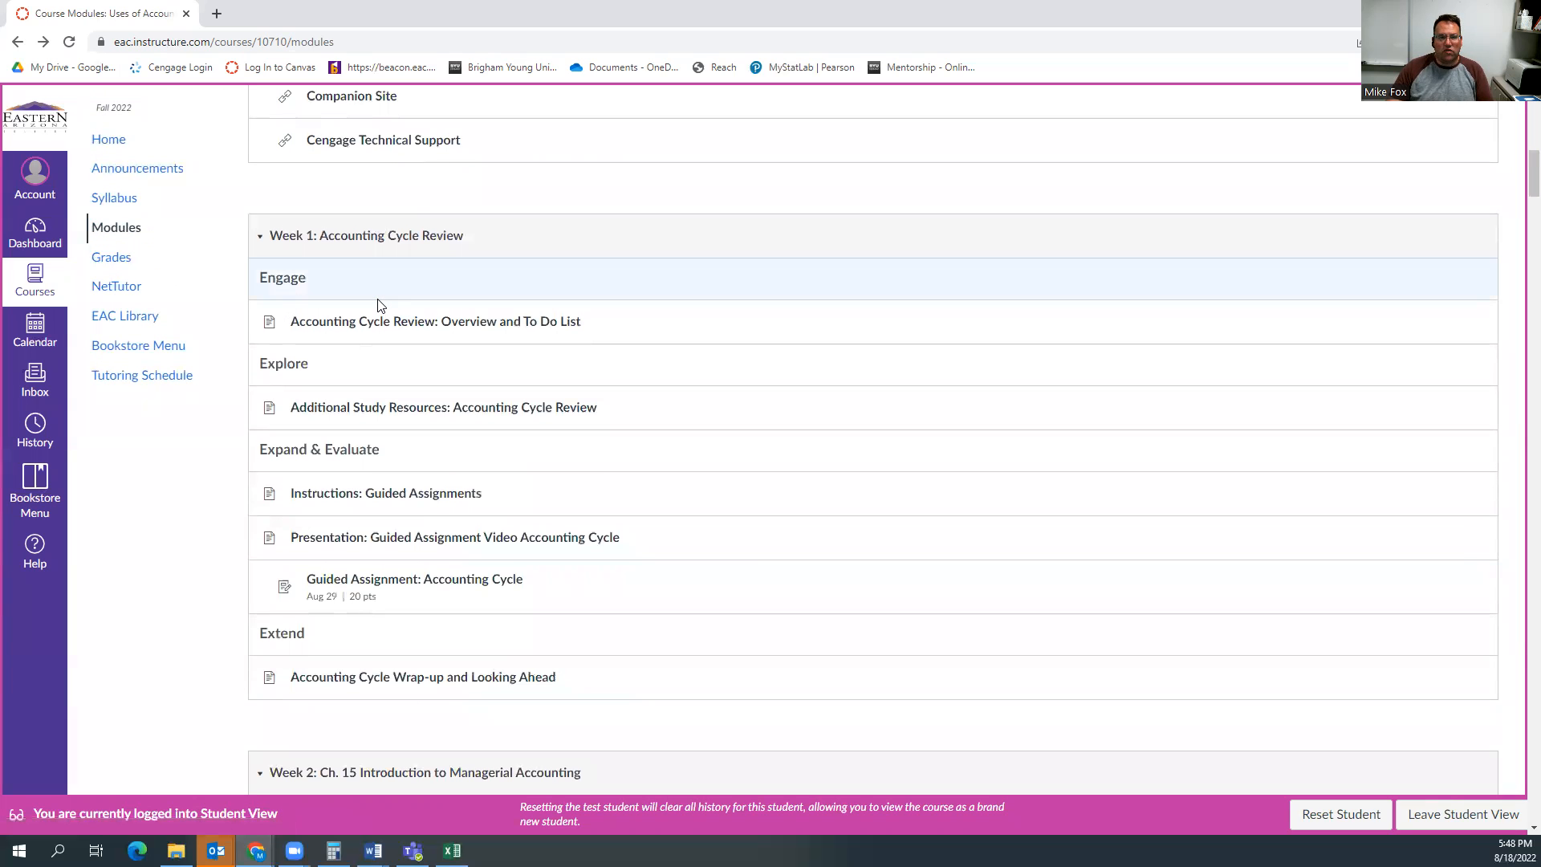
scroll(down, 3)
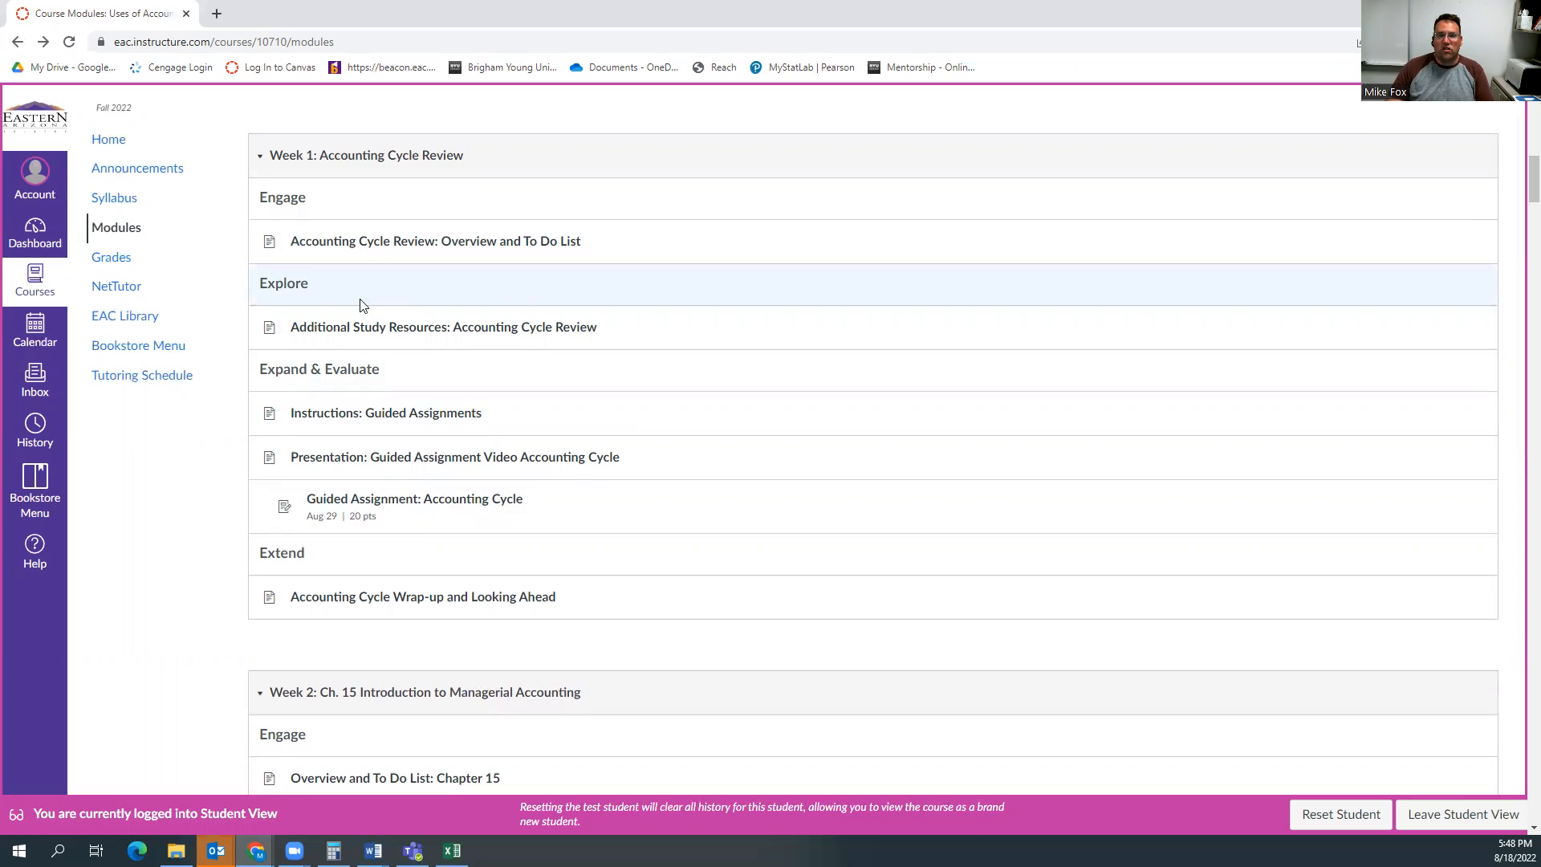
mouse_move(115, 227)
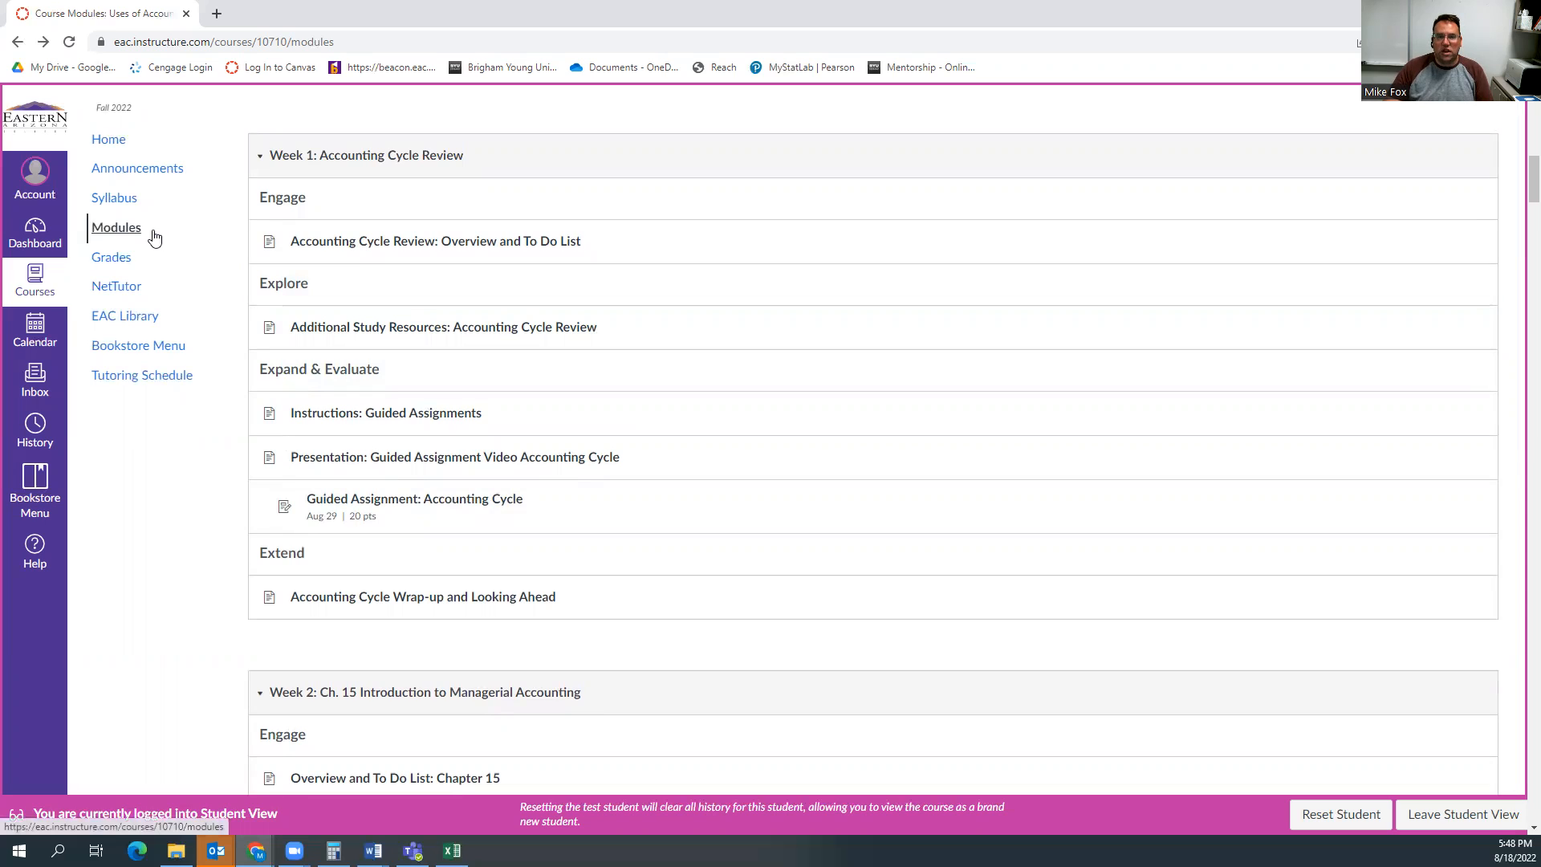
mouse_move(114, 197)
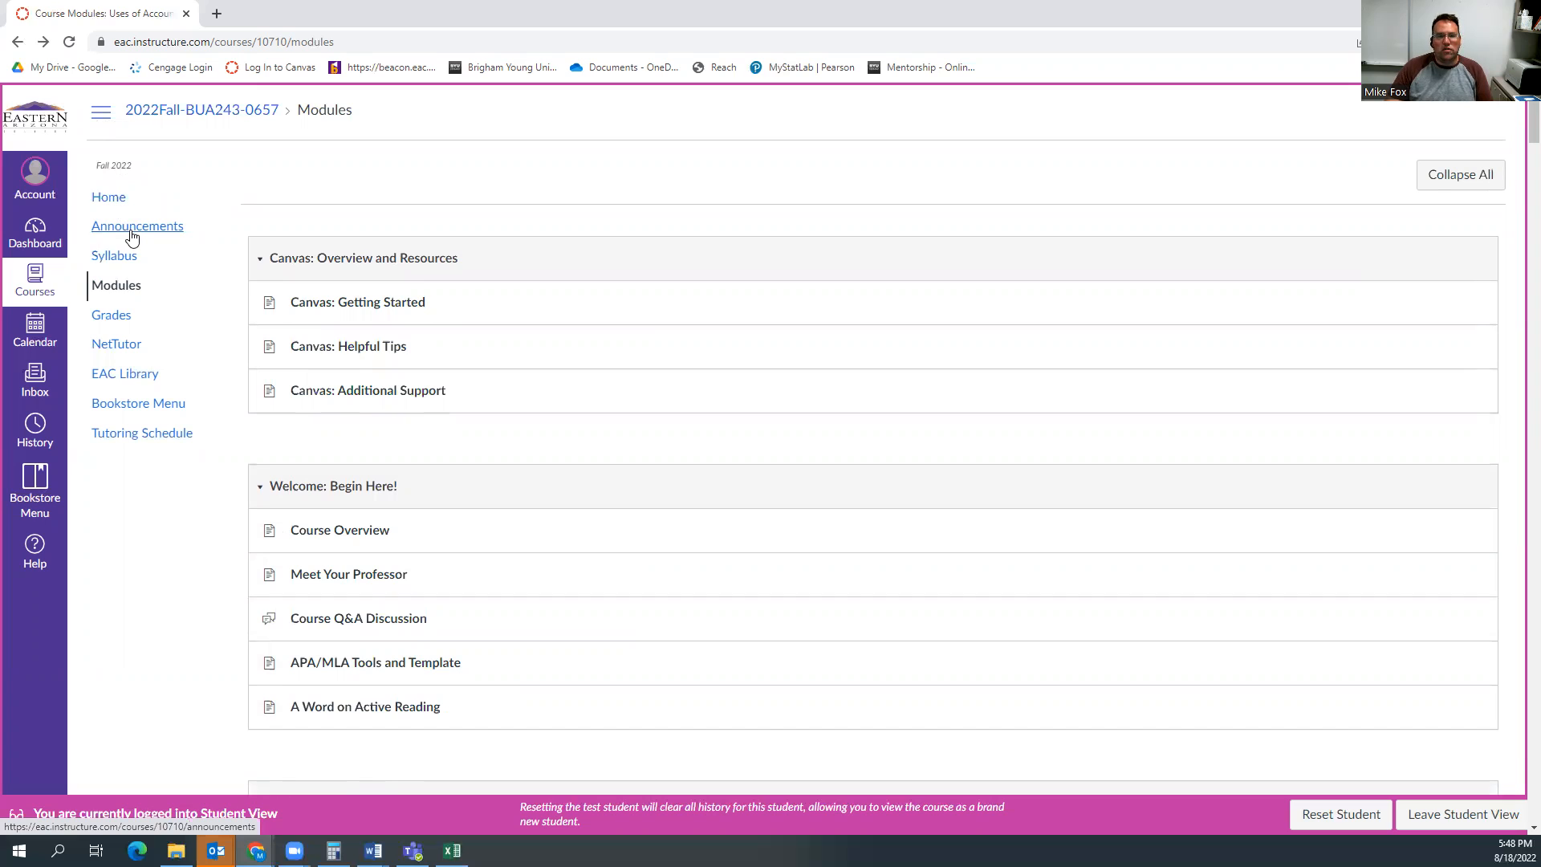
mouse_move(131, 237)
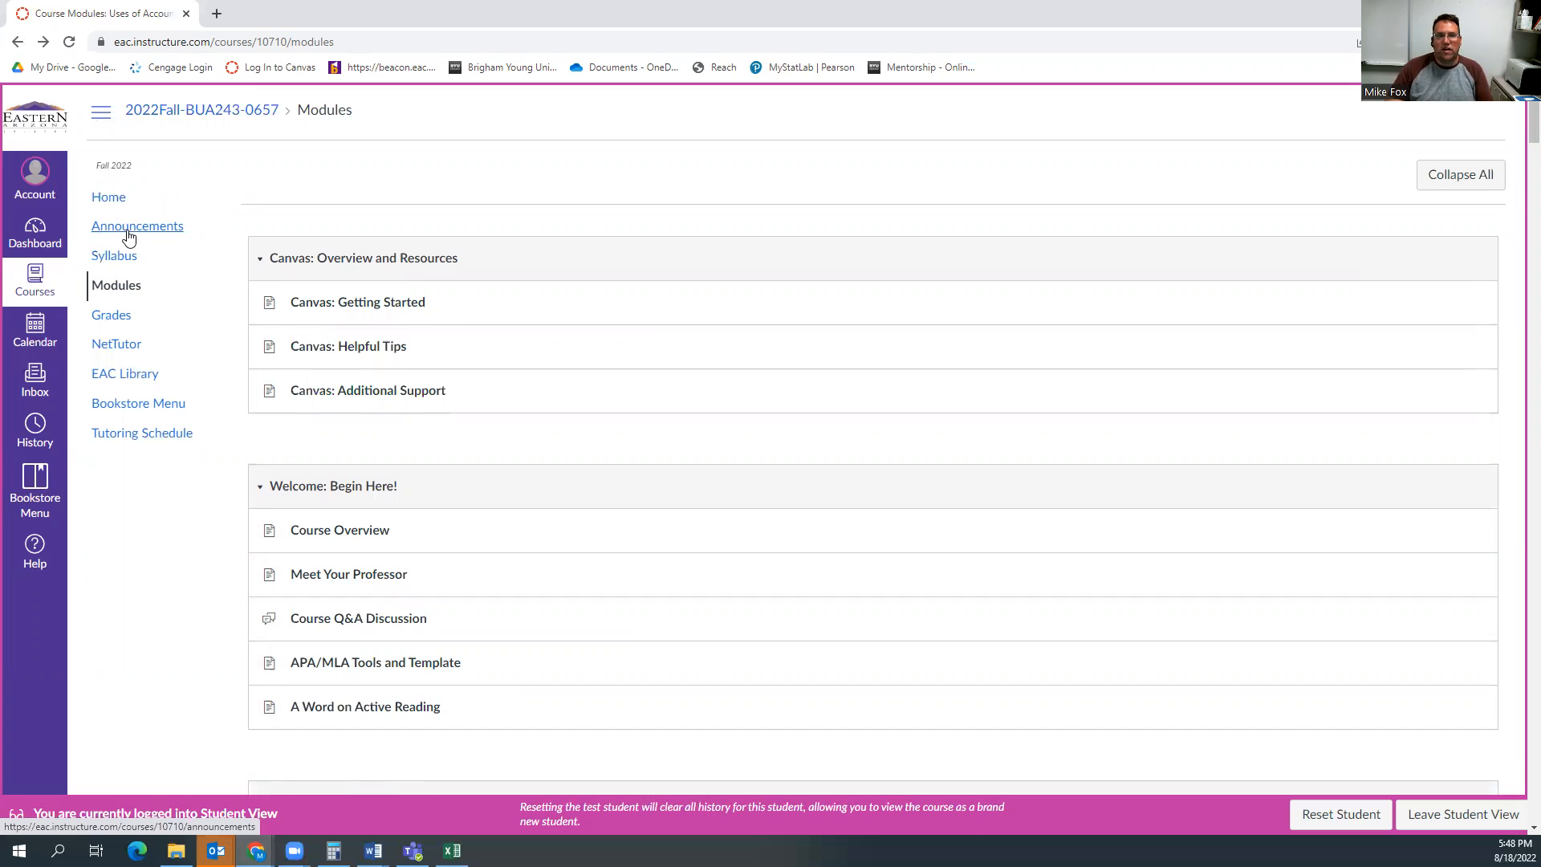